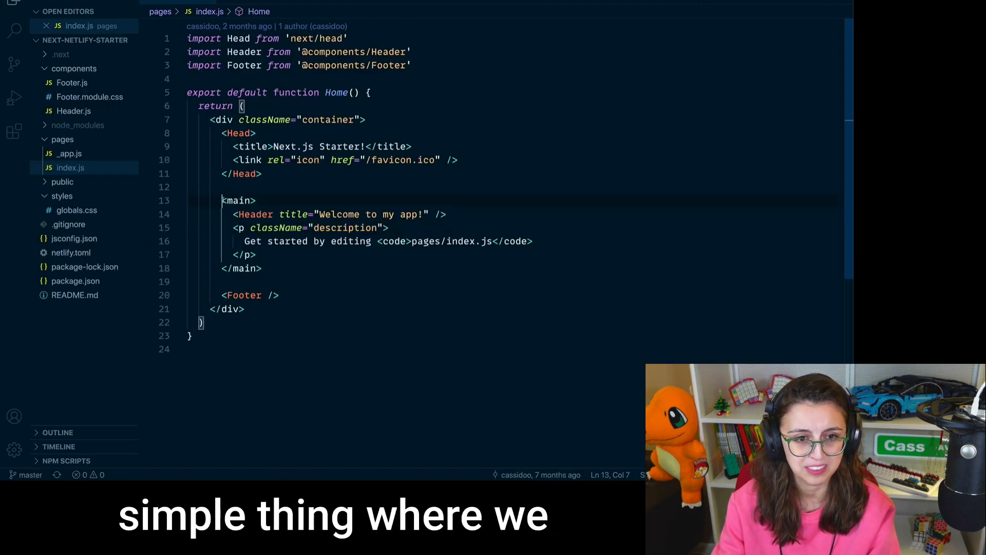
Review the Header component, then return to the home page index.js file.
left_click(383, 228)
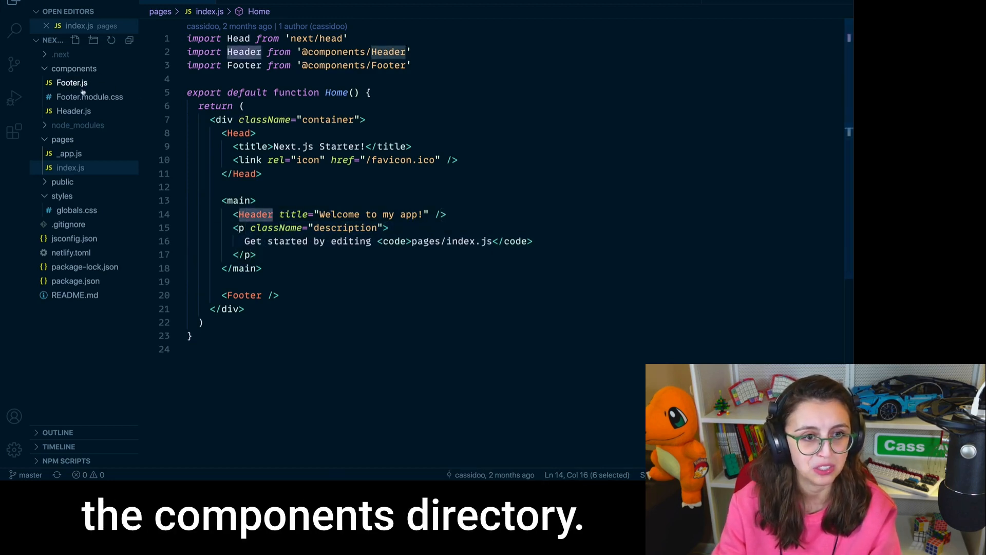
left_click(74, 111)
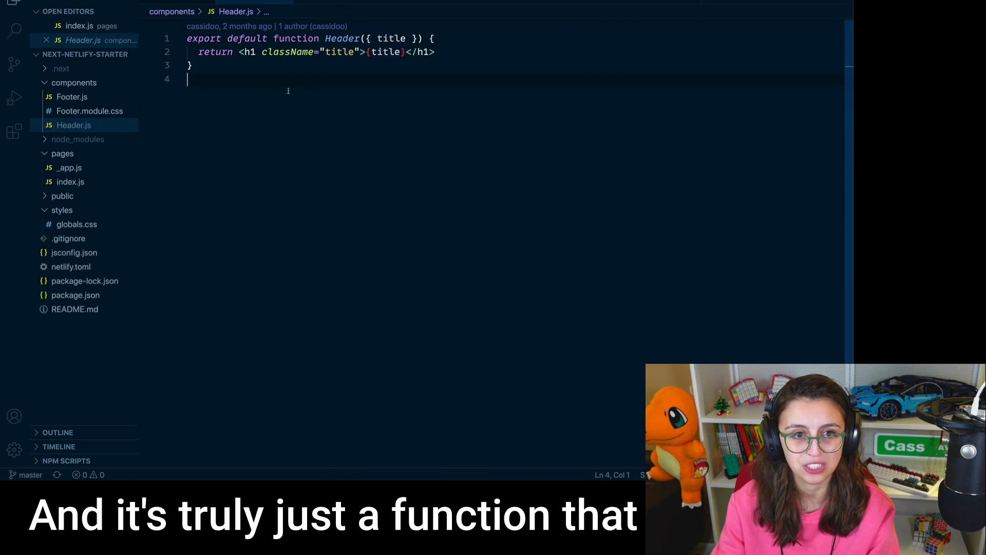
key("ctrl+a")
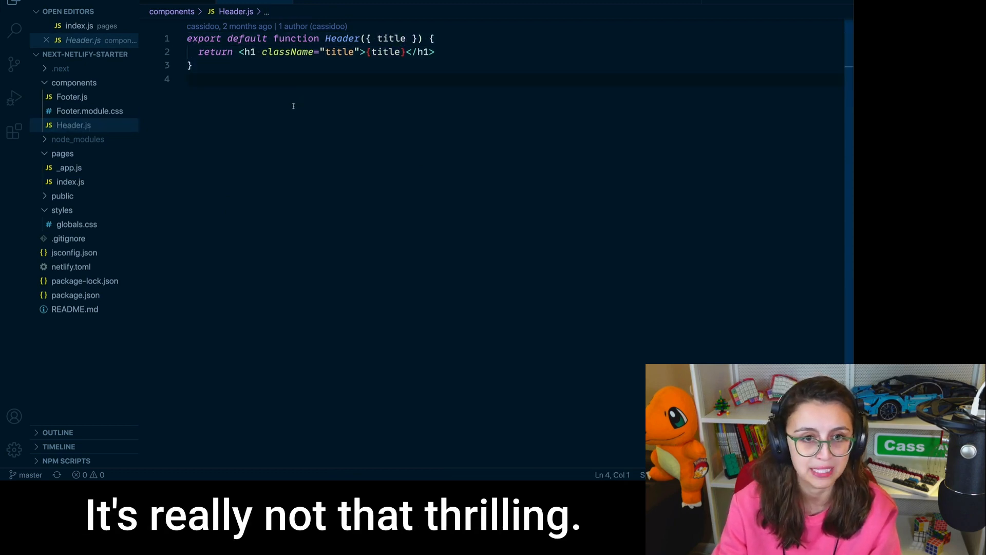
left_click(69, 168)
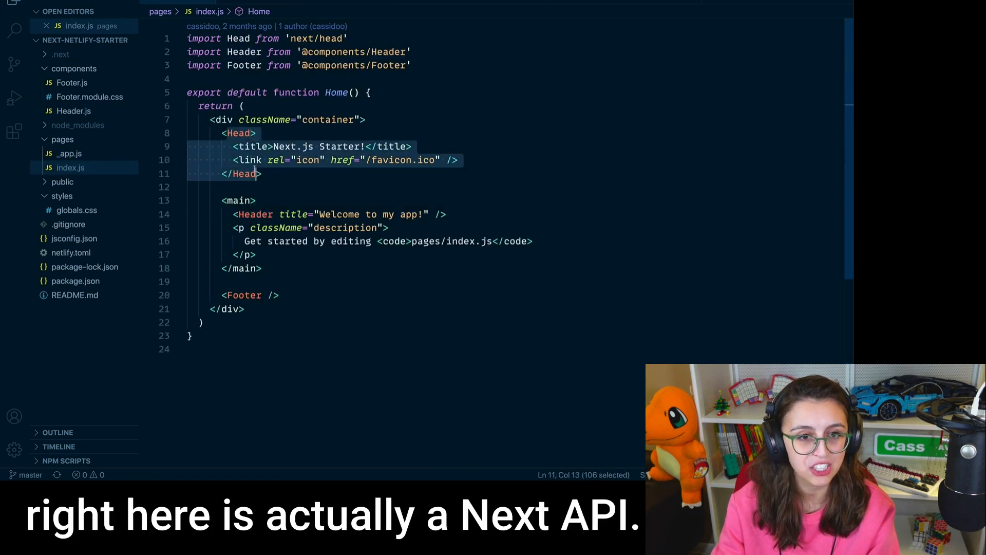
left_click(238, 133)
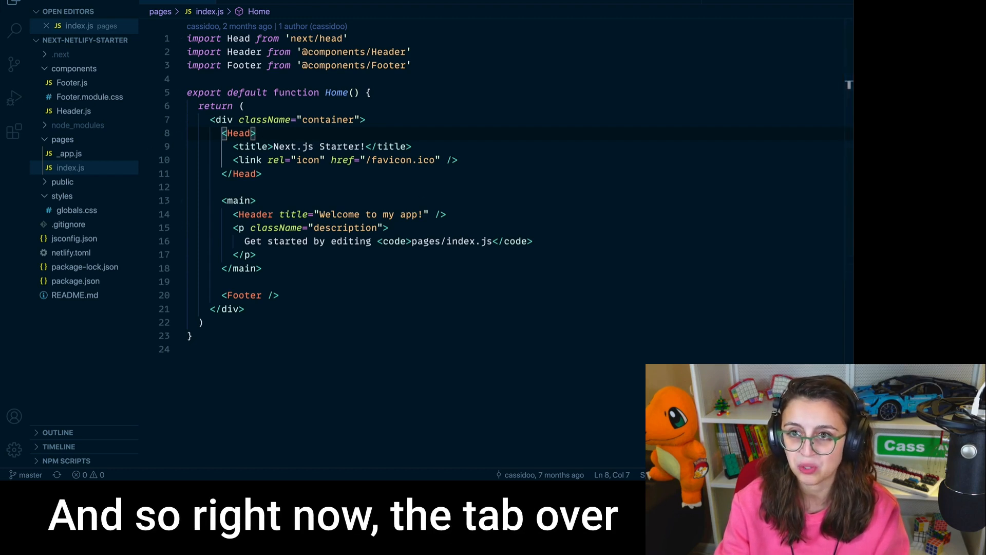
Change the page <title> from 'Next.js Starter!' to 'Next.js demo!'.
left_click(63, 7)
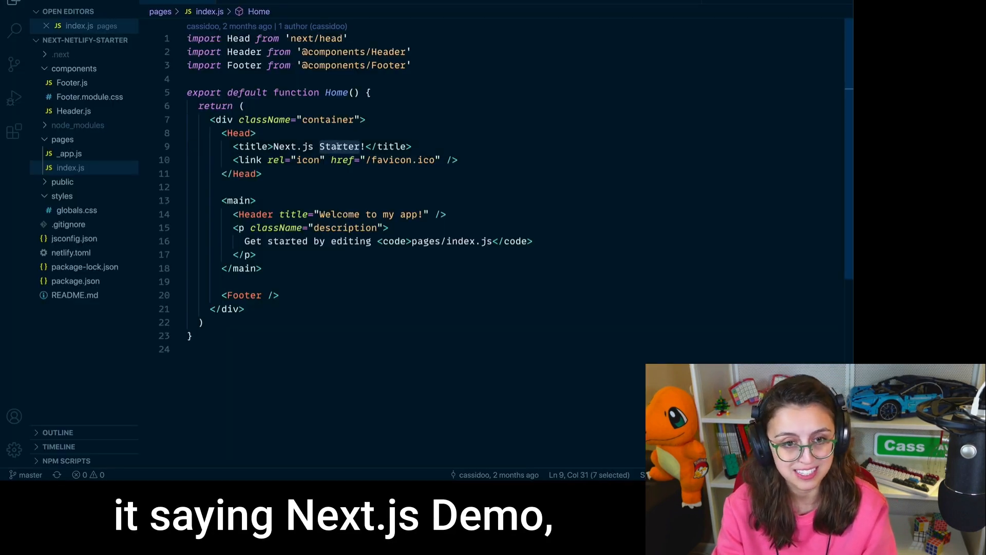
type("demo!")
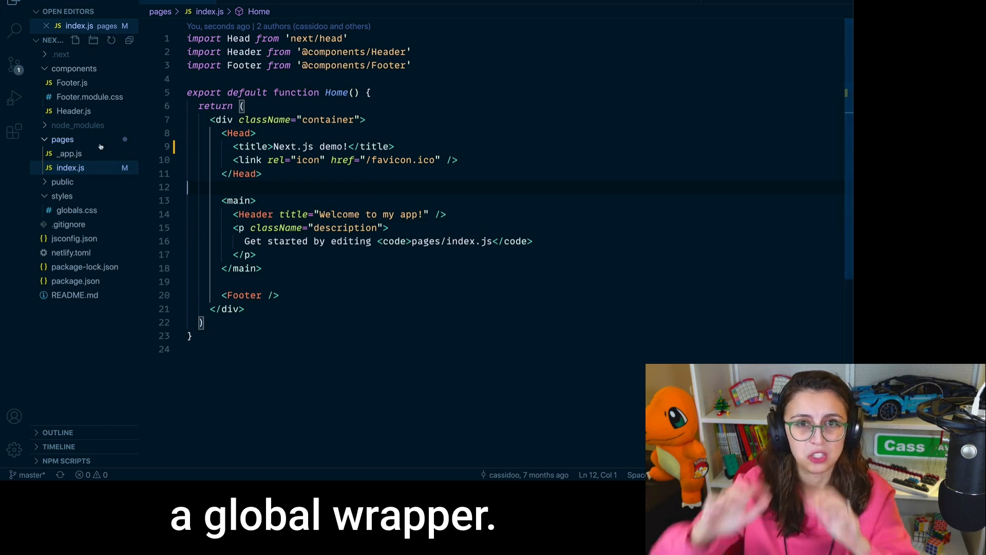
left_click(68, 153)
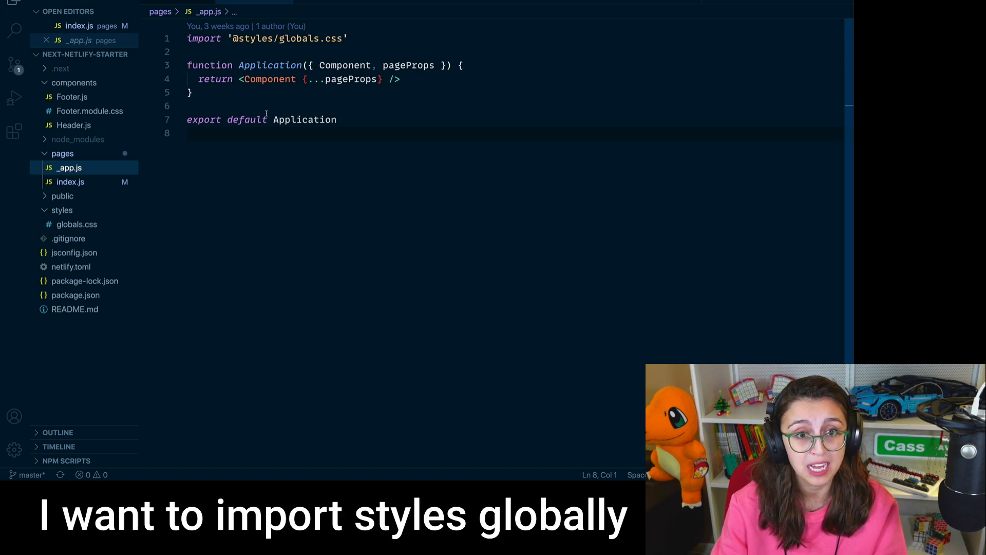
left_click(189, 51)
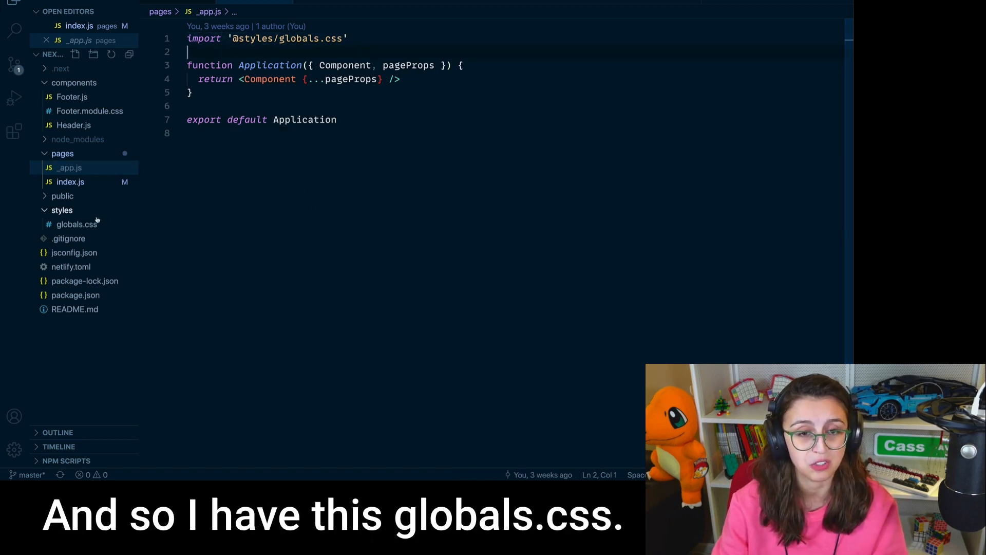
left_click(77, 224)
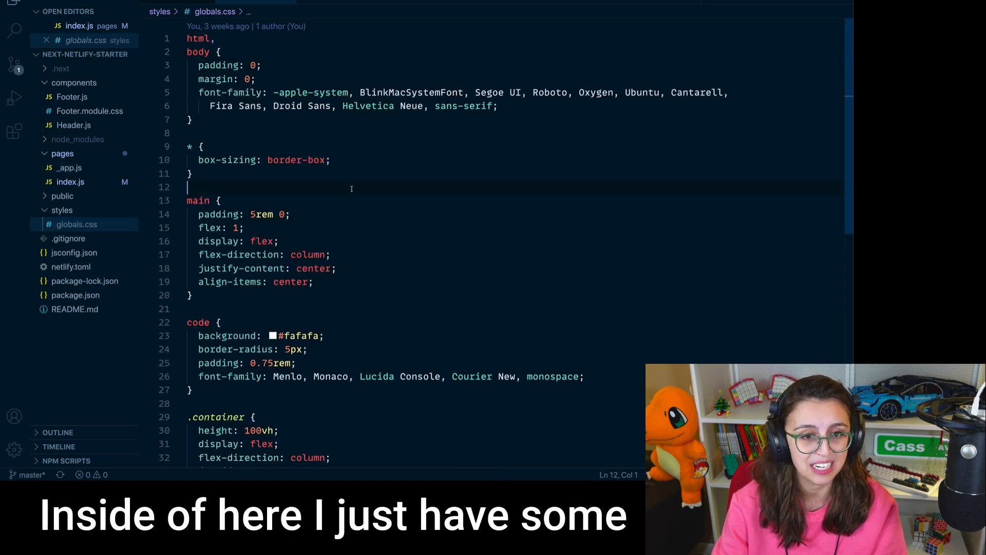
scroll("down", 3)
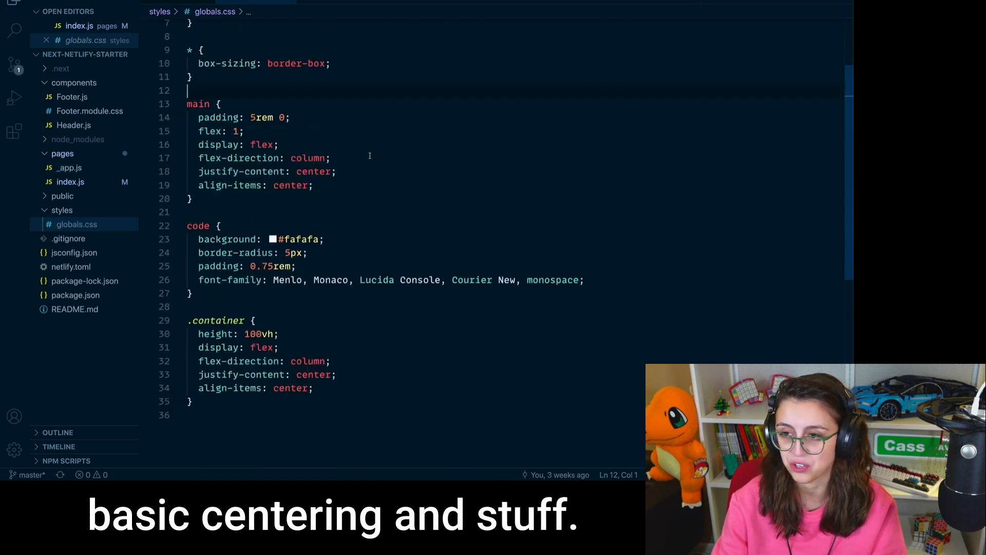
scroll("up", 3)
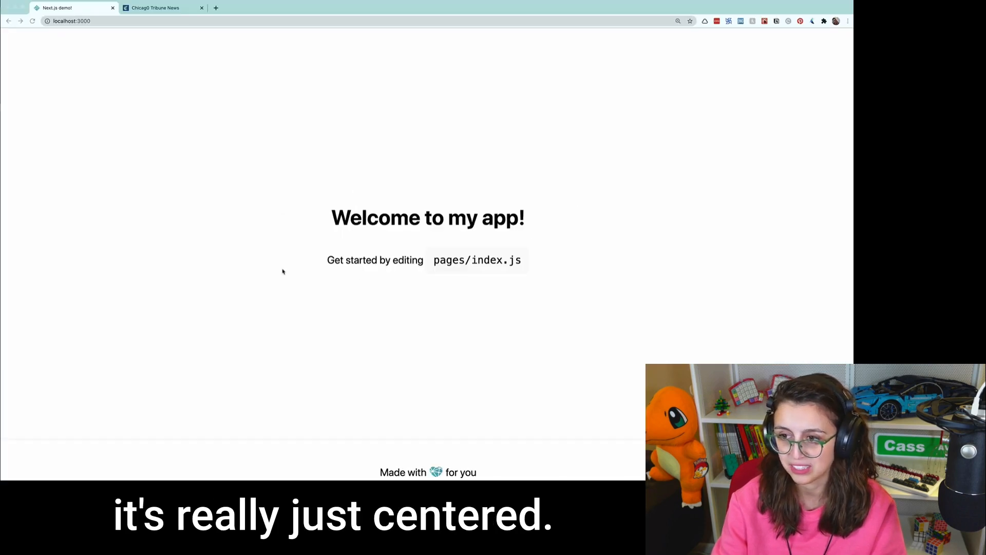
mouse_move(581, 301)
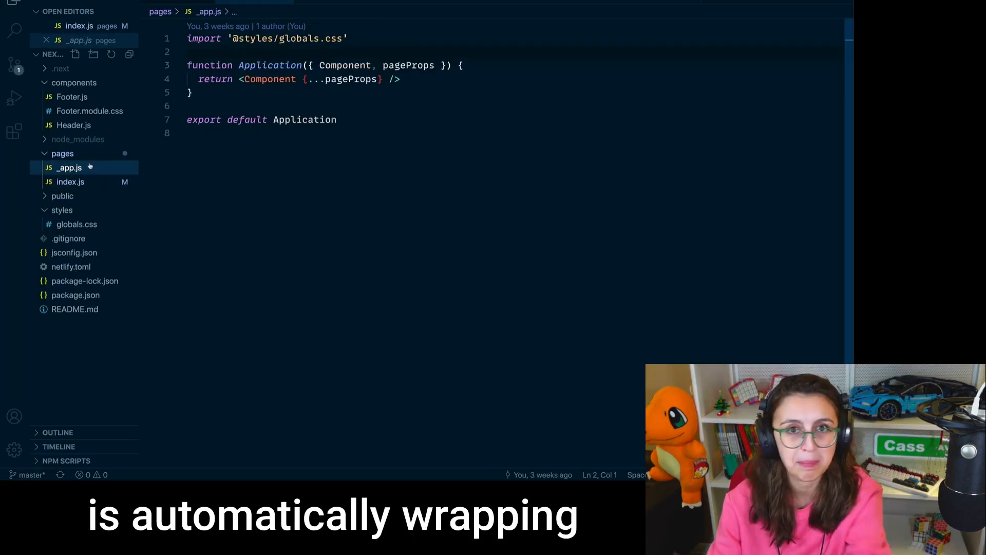
mouse_move(71, 182)
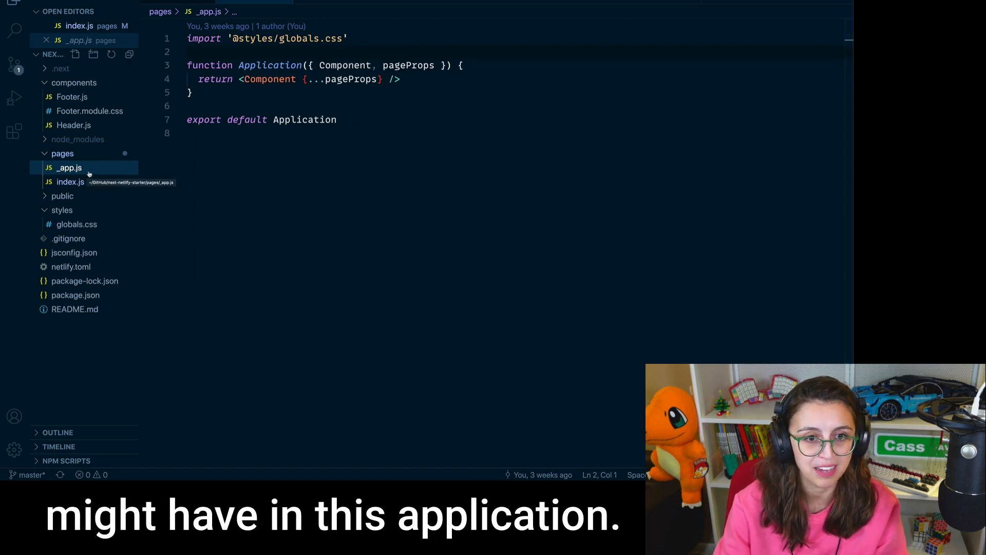
left_click(71, 182)
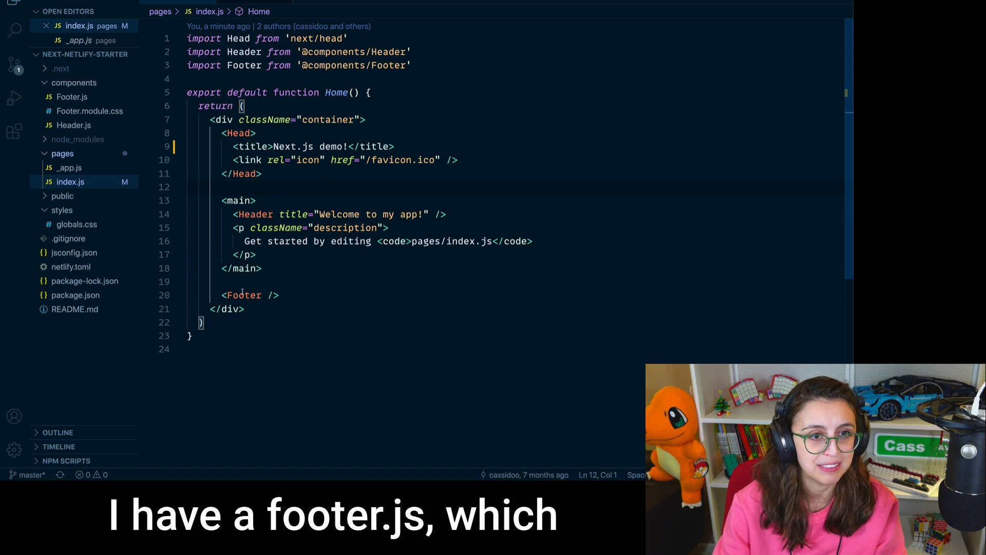
left_click(71, 96)
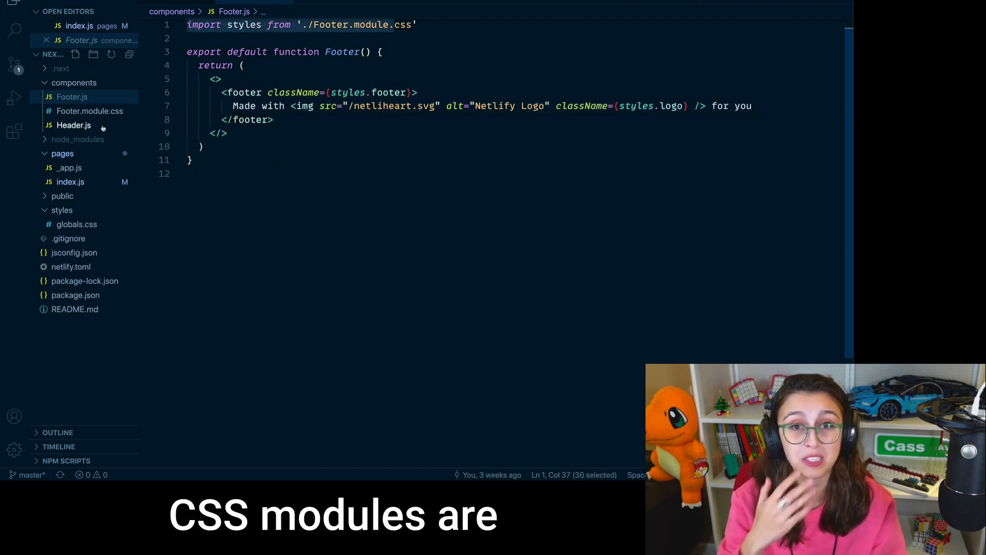
left_click(90, 111)
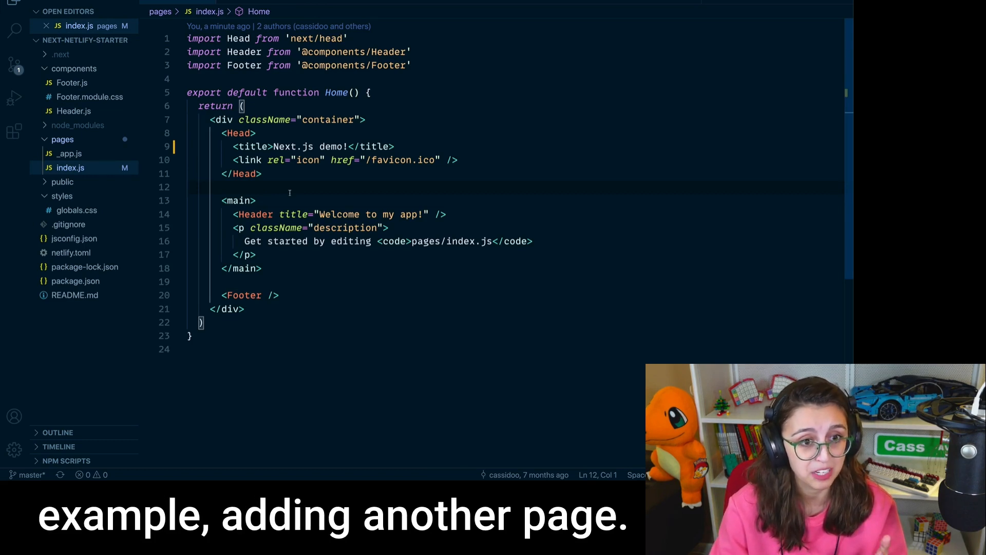
Create a new funpage.js file inside the pages folder.
right_click(63, 139)
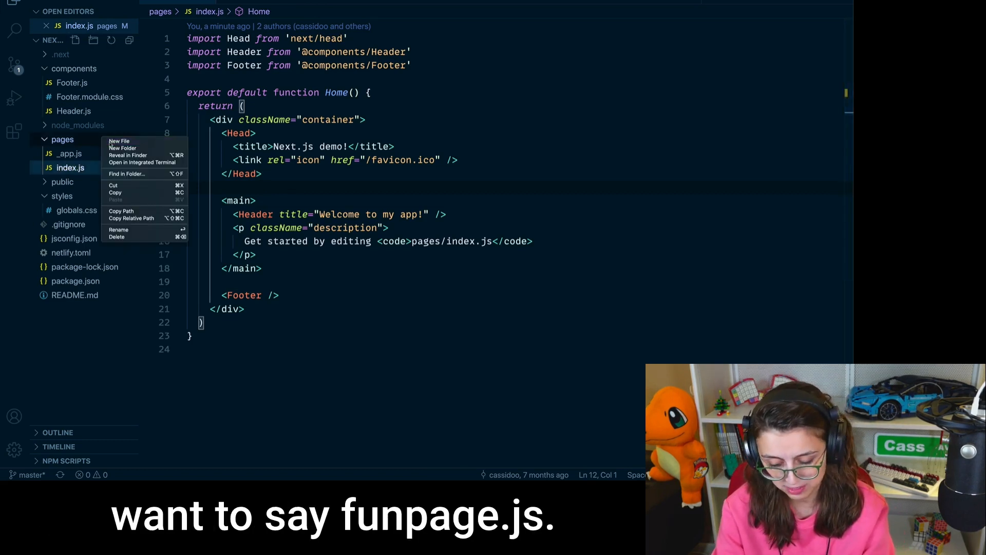
left_click(119, 141)
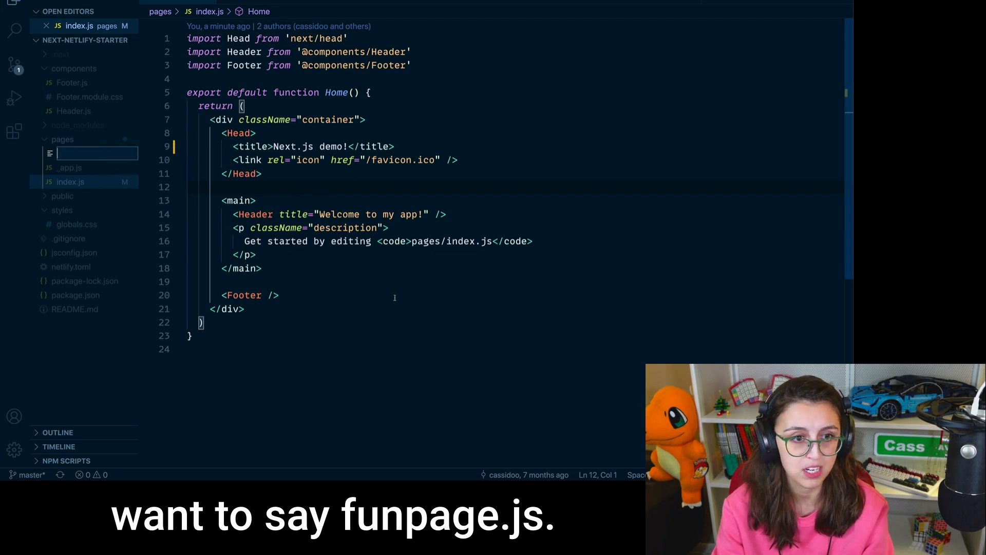
type("funpage.js")
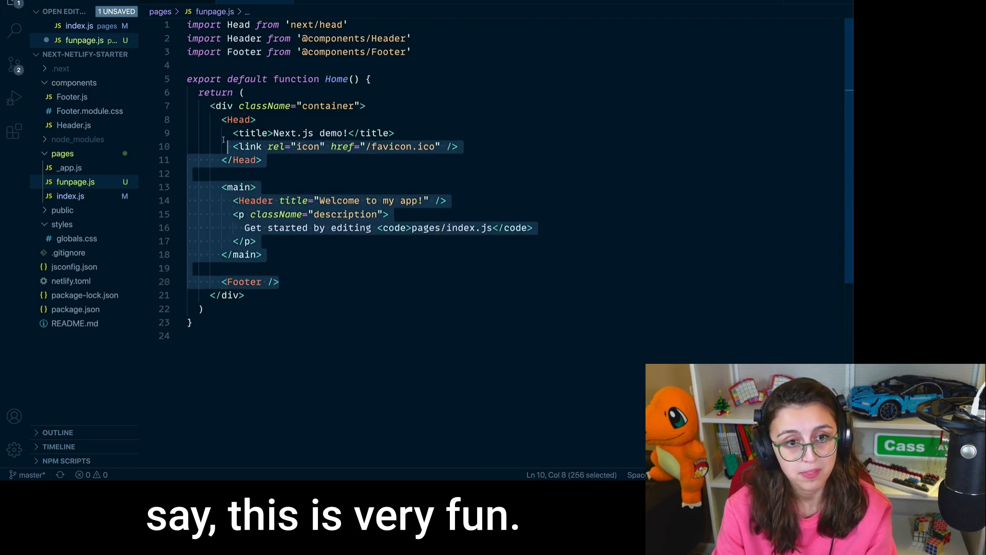
Make its FunPage component render 'THIS IS VERY FUN'.
type("THIS IS VERY FUN")
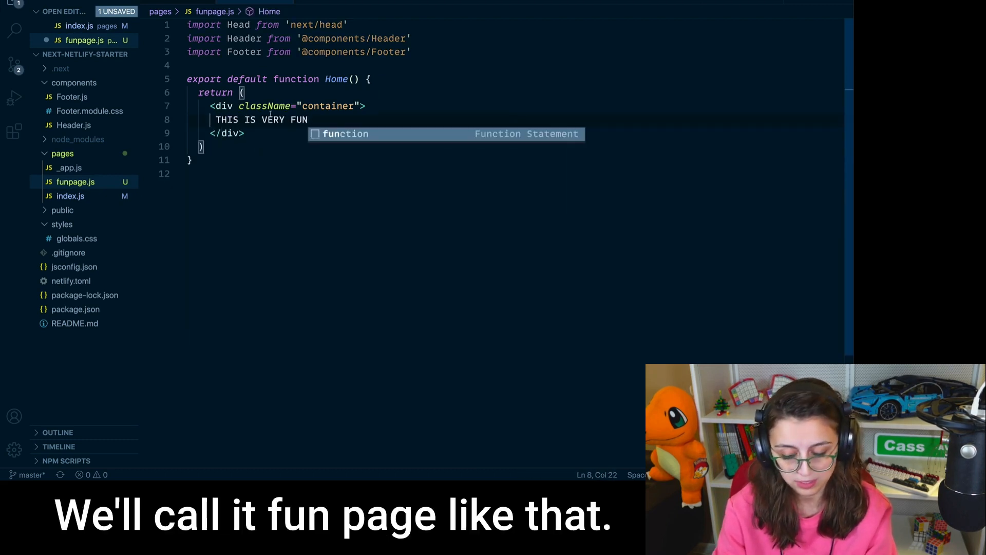
type("F")
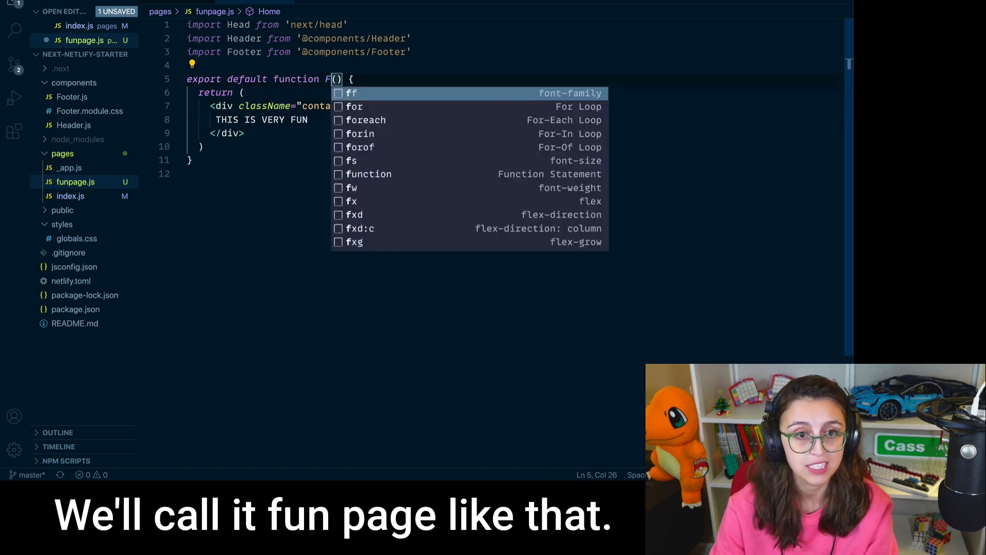
type("FunPage")
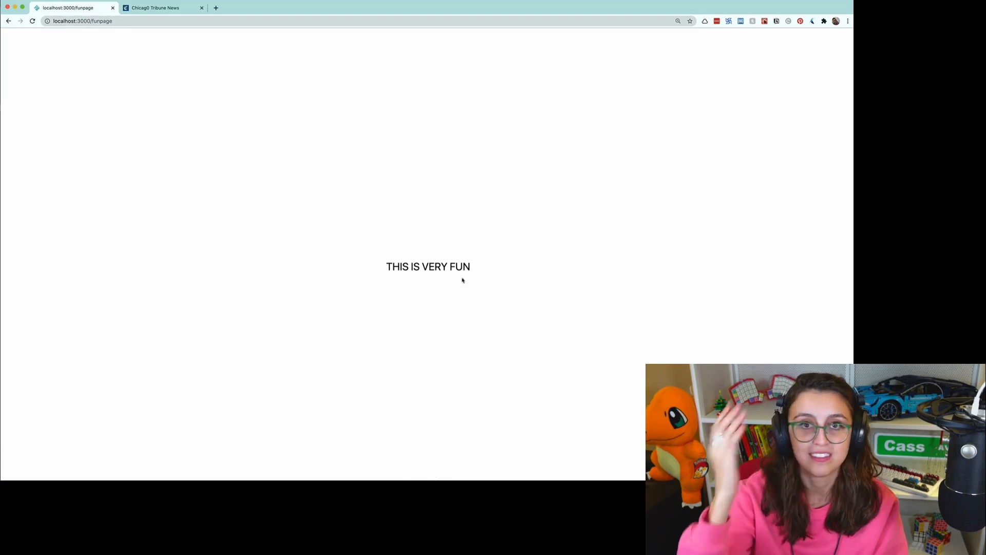
mouse_move(422, 320)
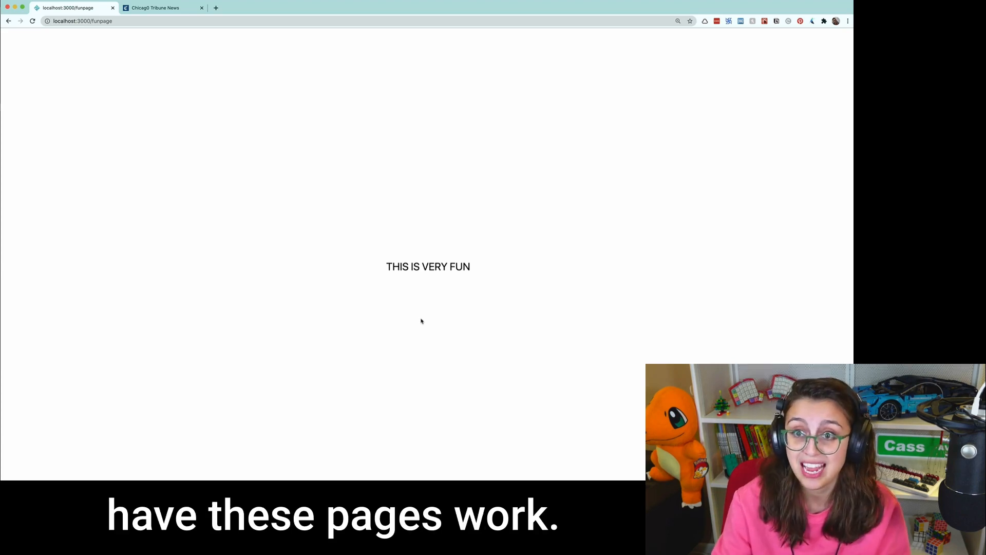
mouse_move(274, 135)
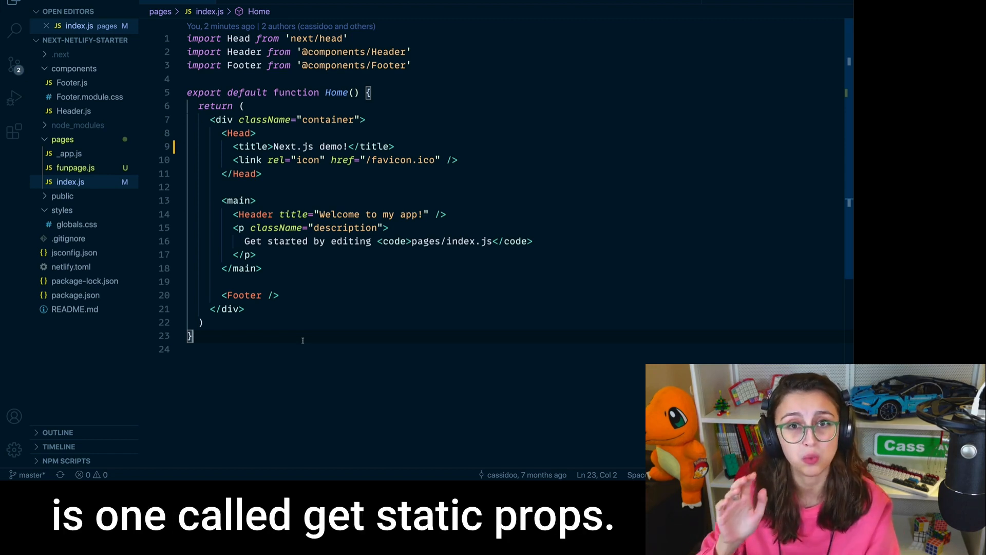
key("Enter")
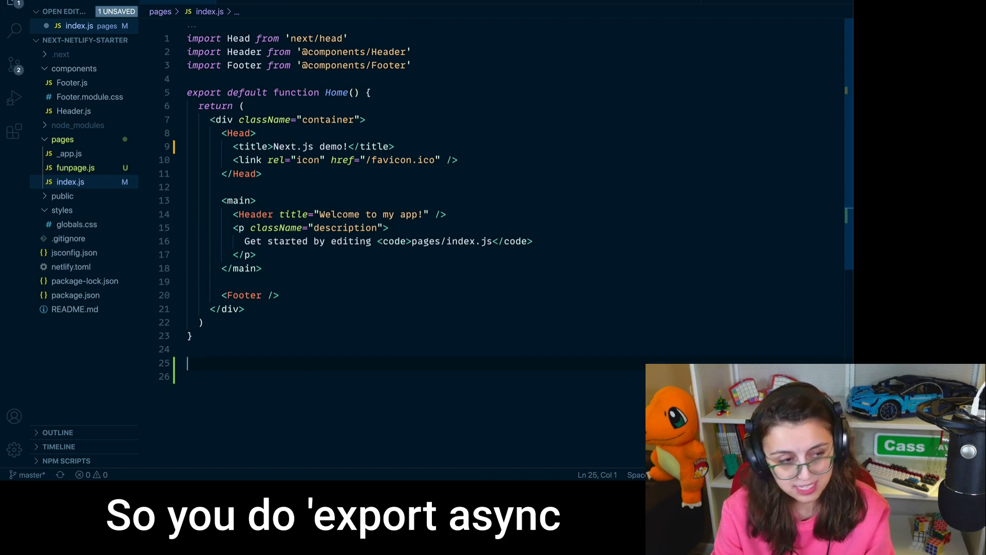
type("export async")
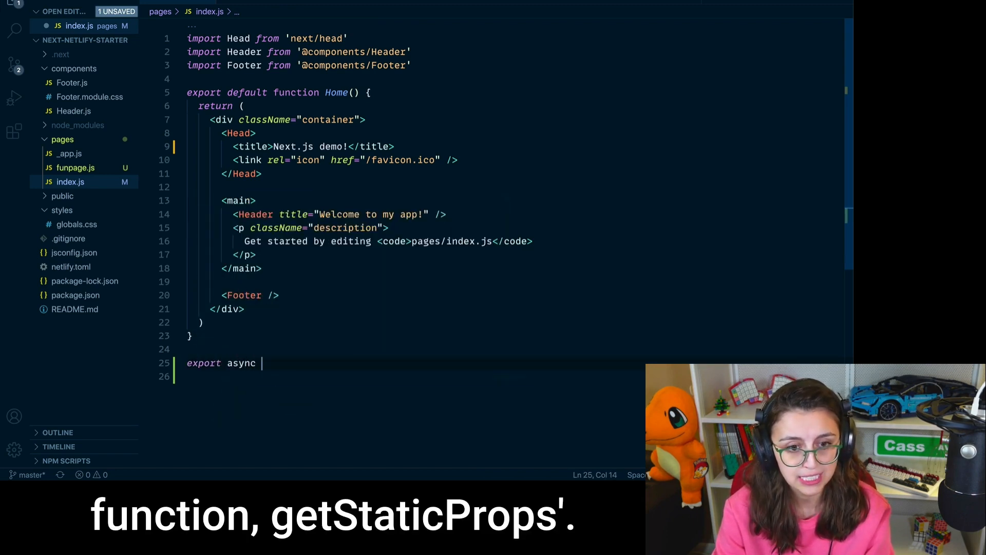
type("function getStaticProps(")
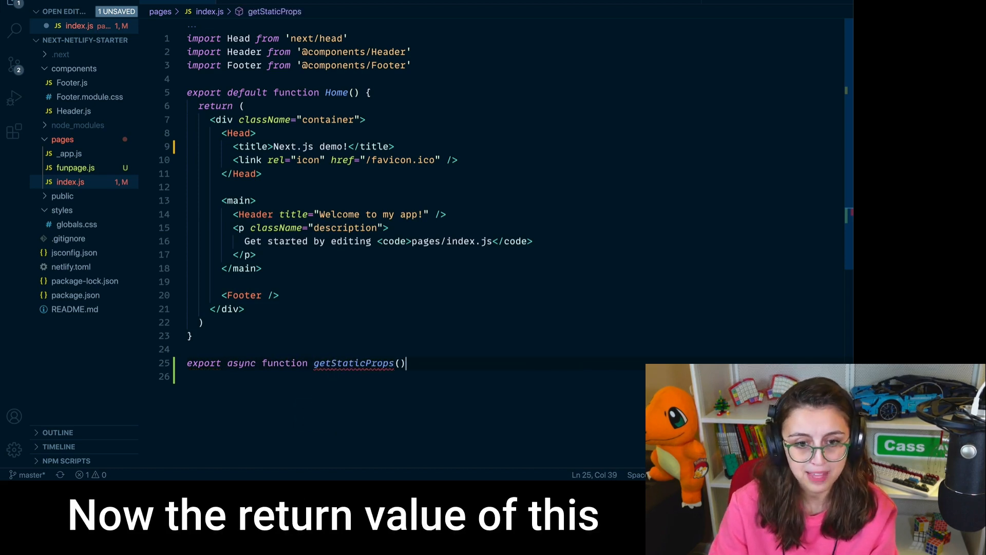
type("{ }")
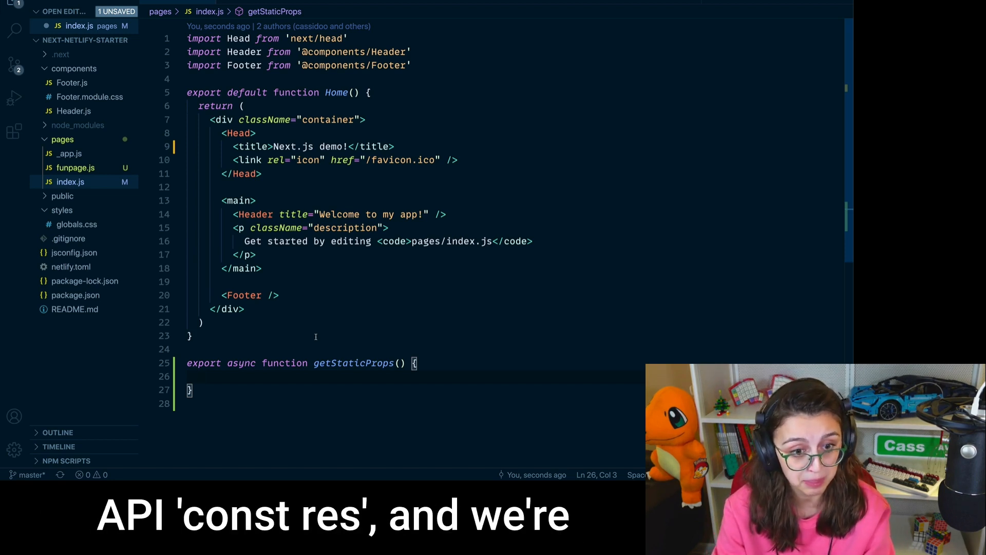
type("const res =")
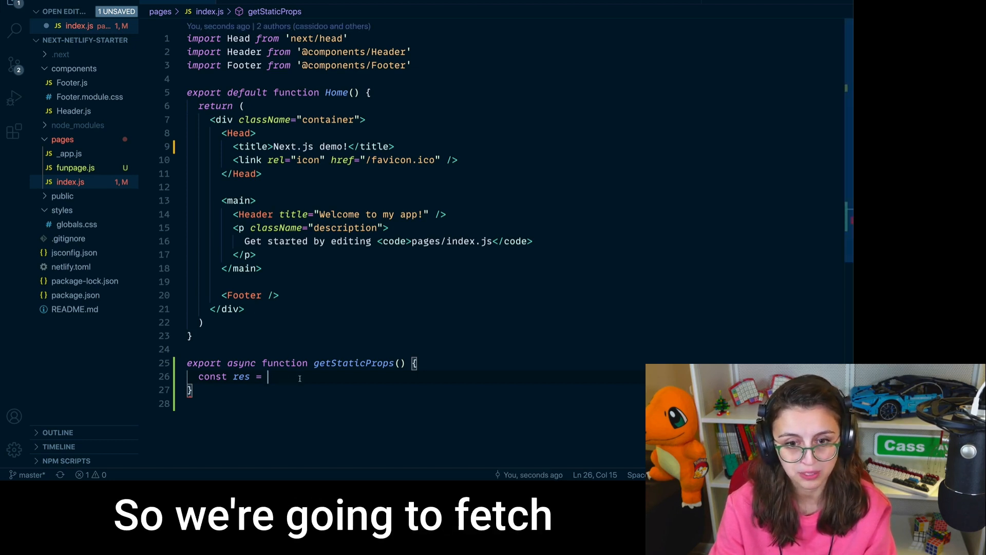
type("fetch('https://pokeapi.co/api/v2/pokemon/charmander')")
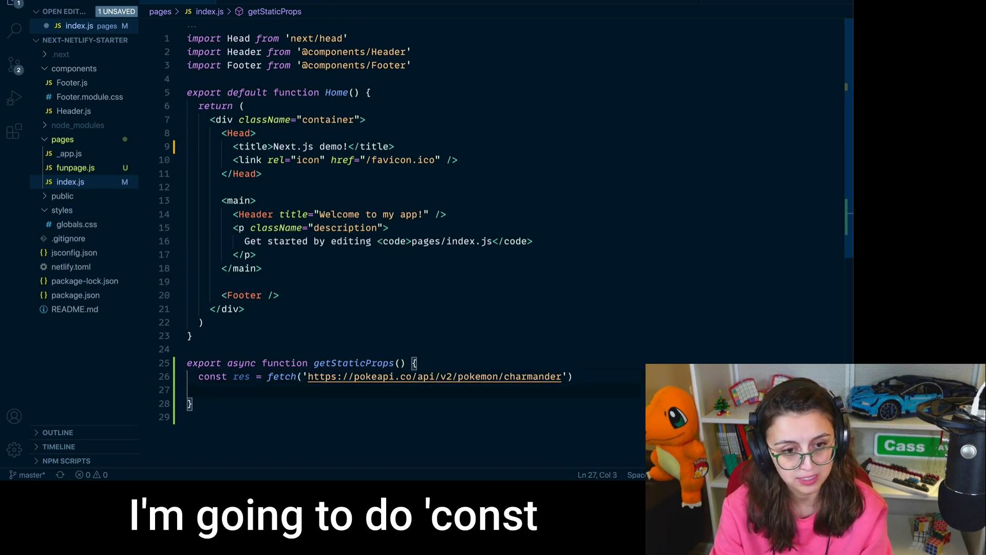
Parse the response as pokemon and return { props: { pokemon } }.
type("const pok")
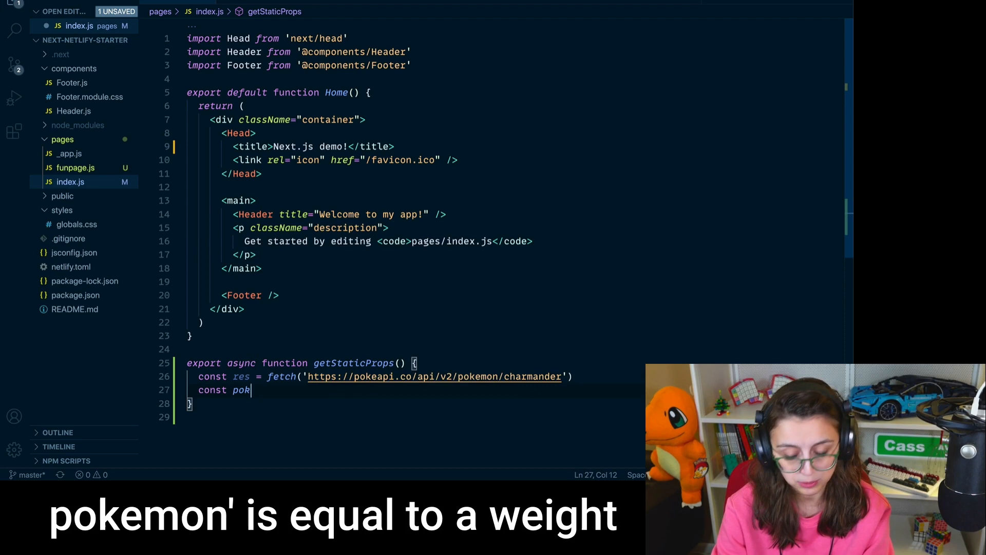
type("emon =")
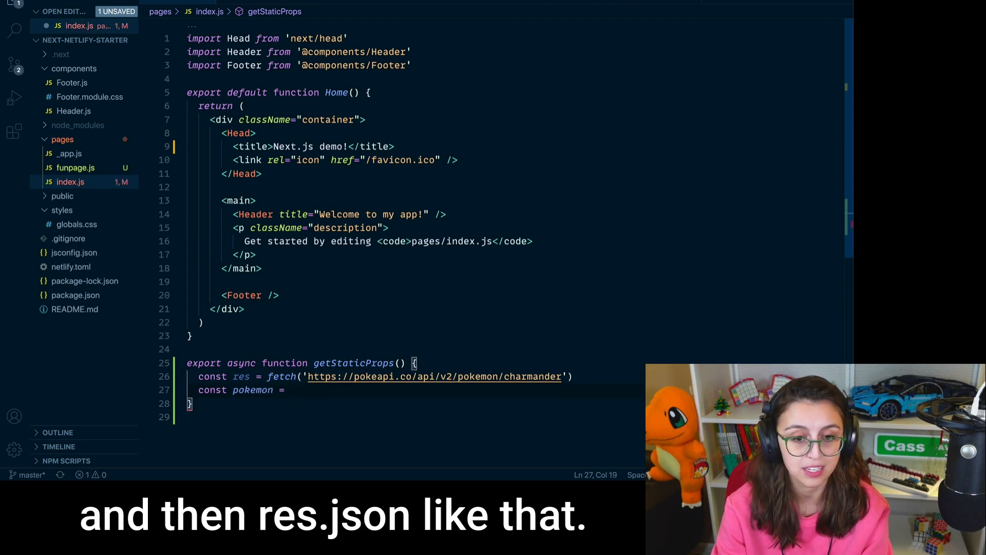
type("await re")
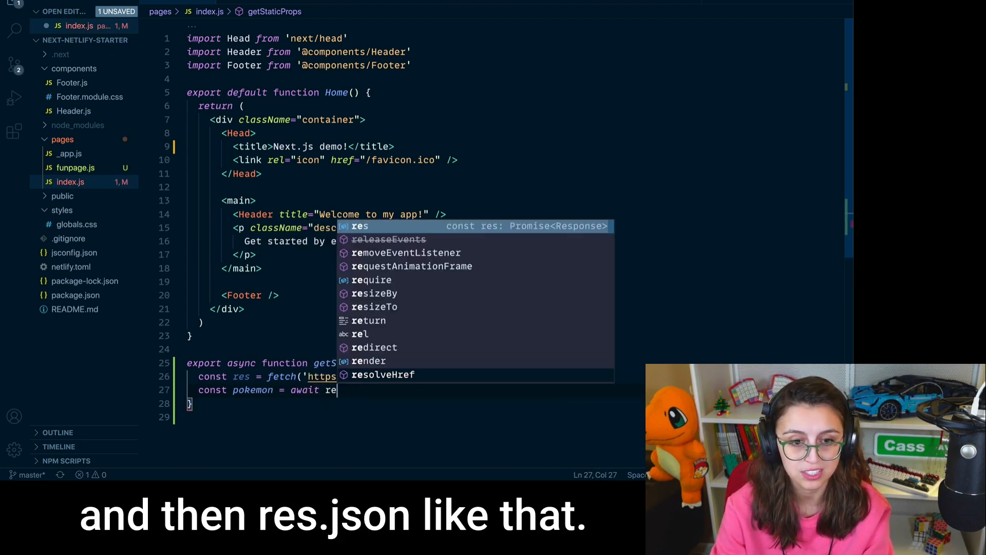
type("(await res).json()")
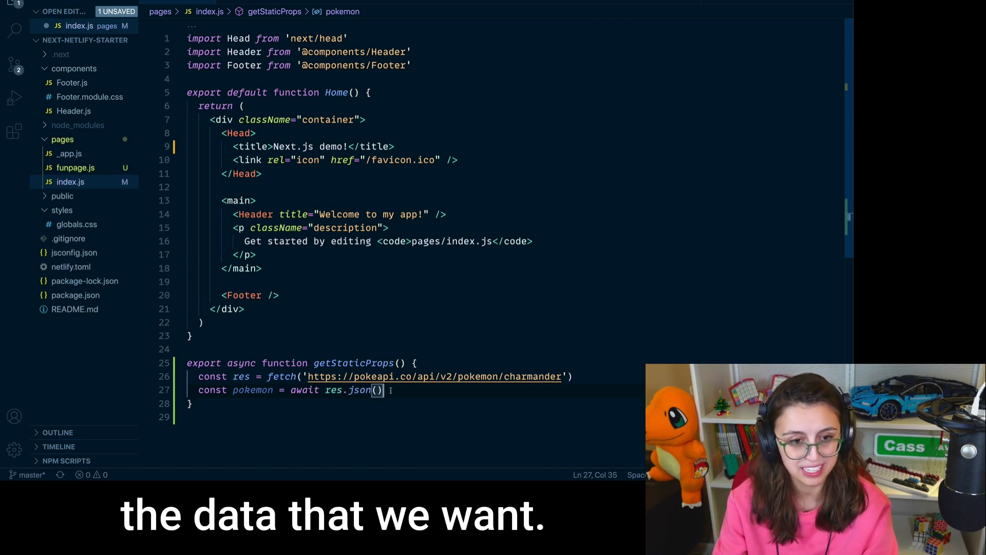
key("Return")
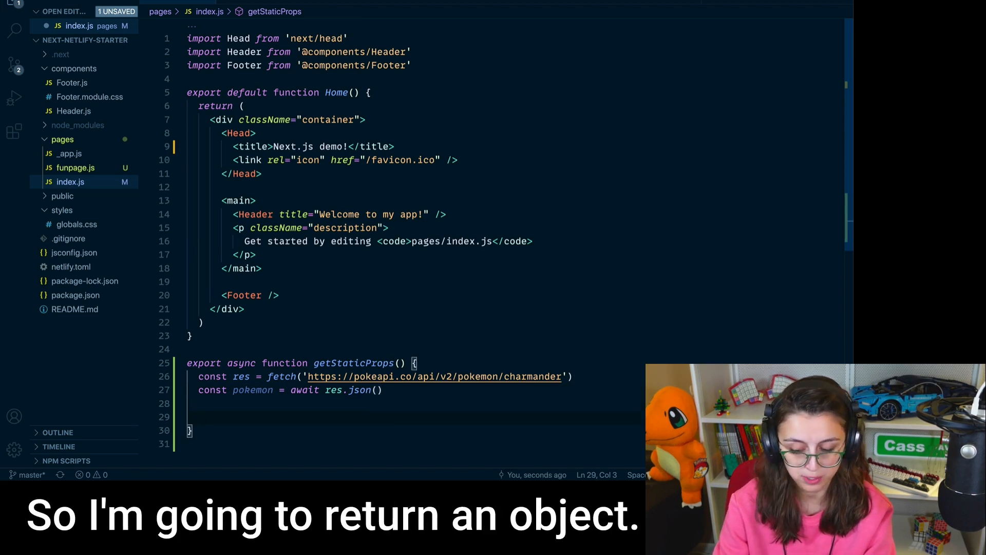
type("return {}")
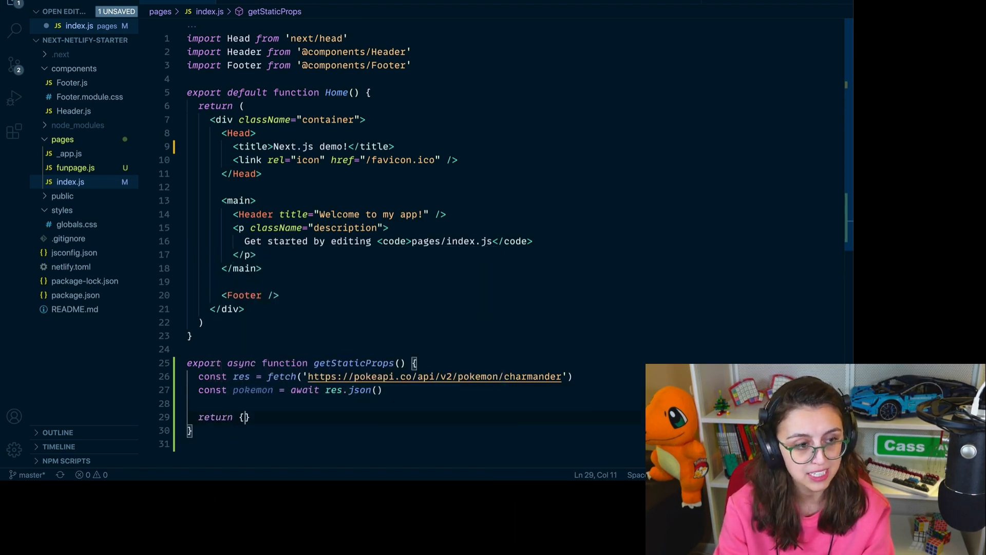
key("Enter")
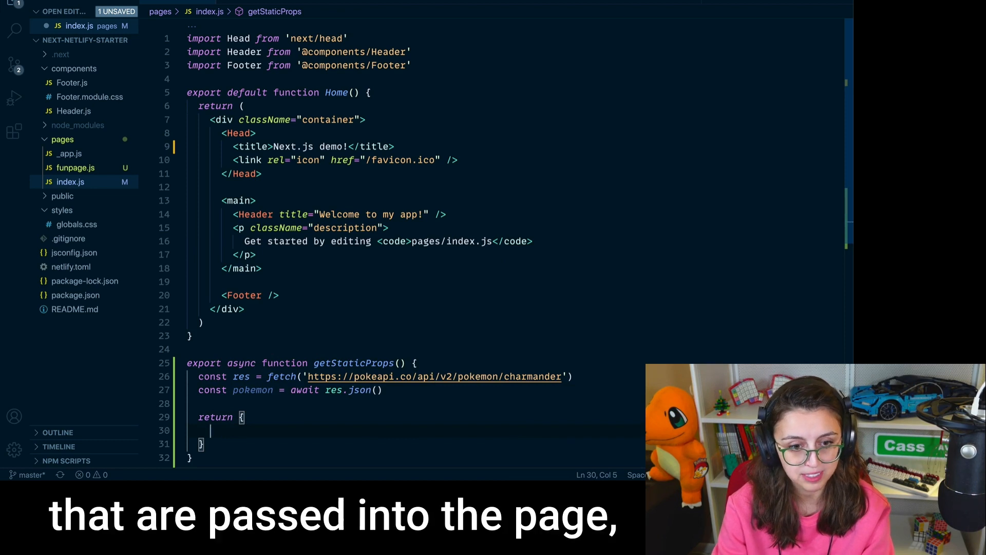
type("props:")
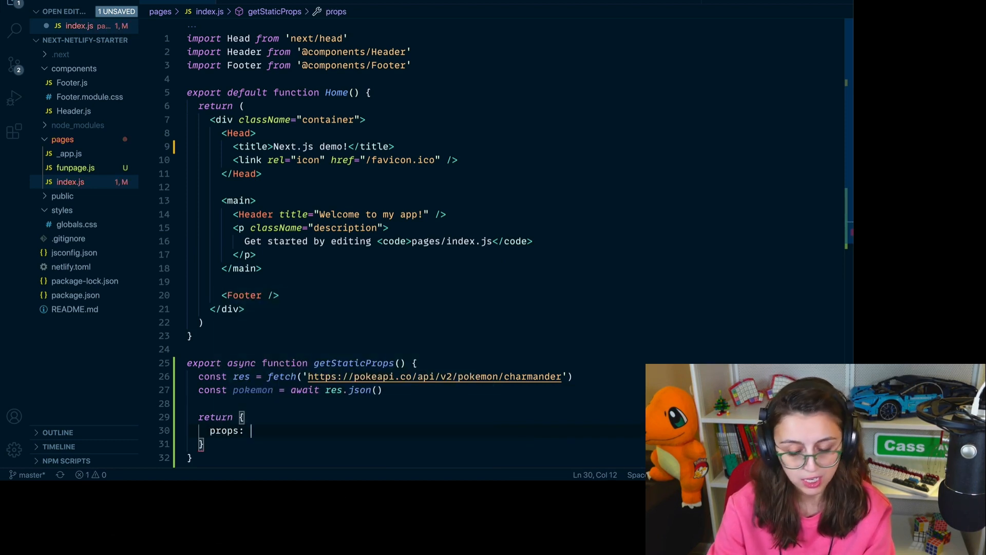
type("{}")
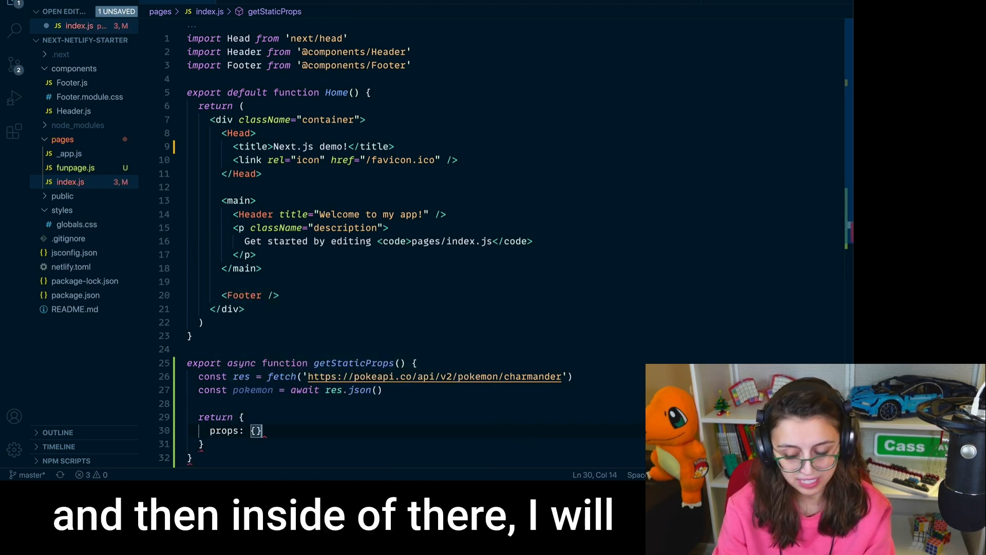
key("Enter")
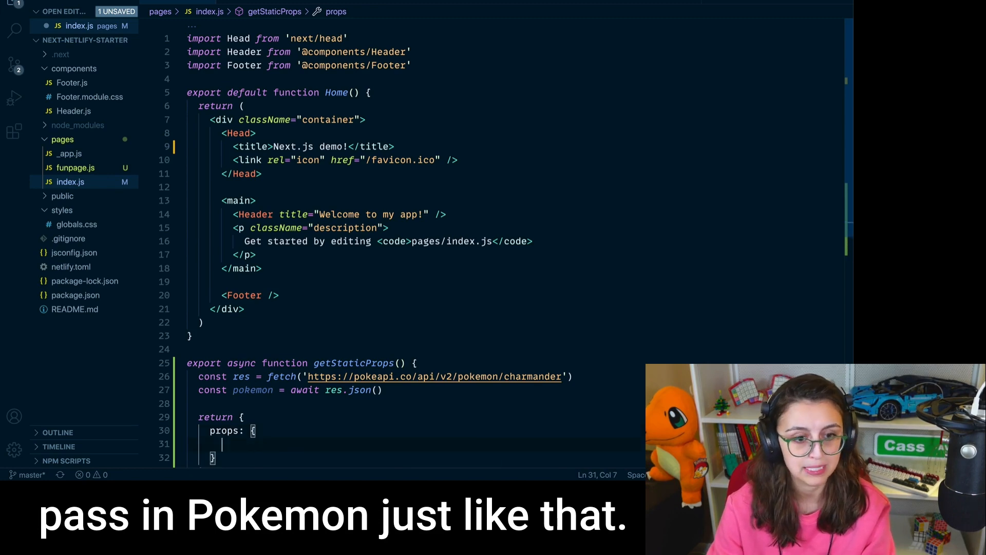
type("pokemon,")
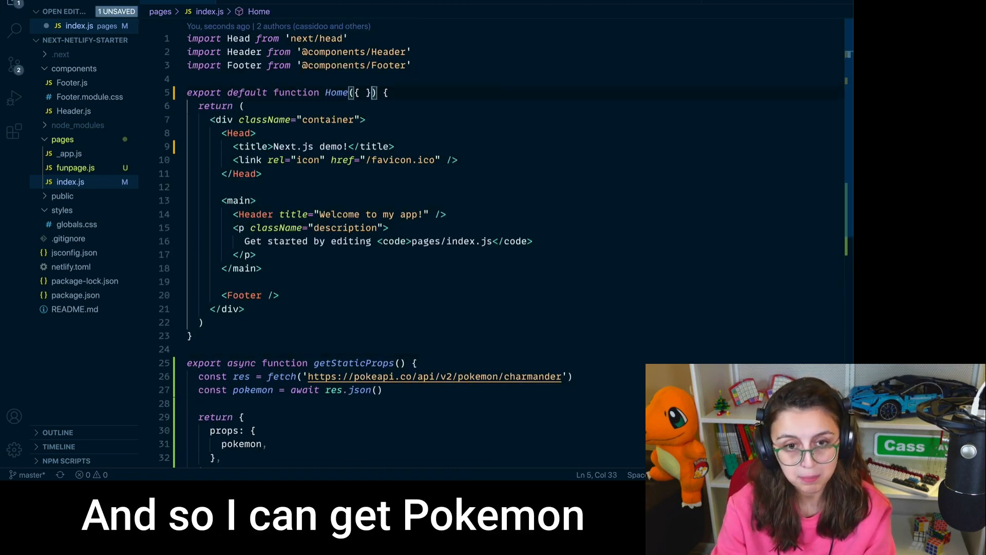
Destructure { pokemon } as the Home component's prop.
type("pokemon")
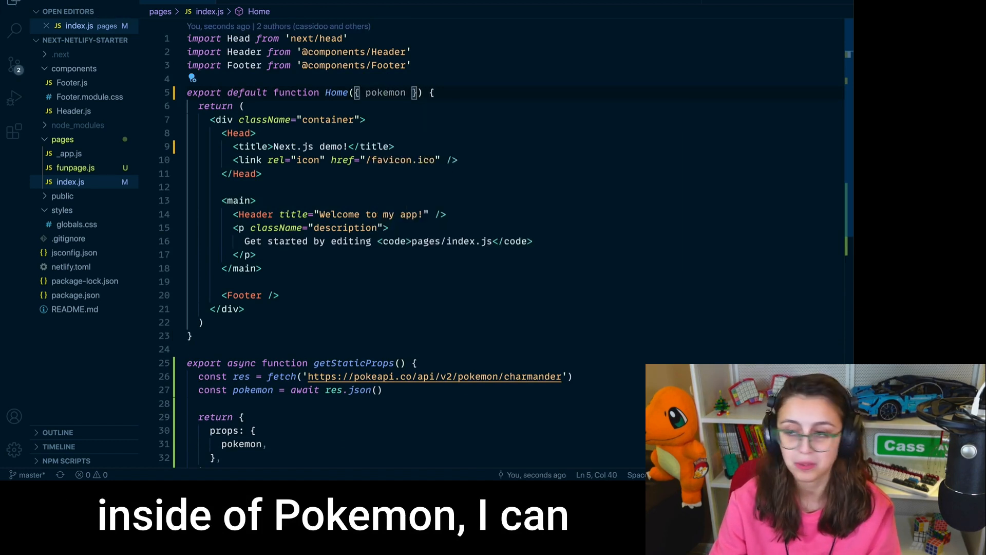
double_click(385, 93)
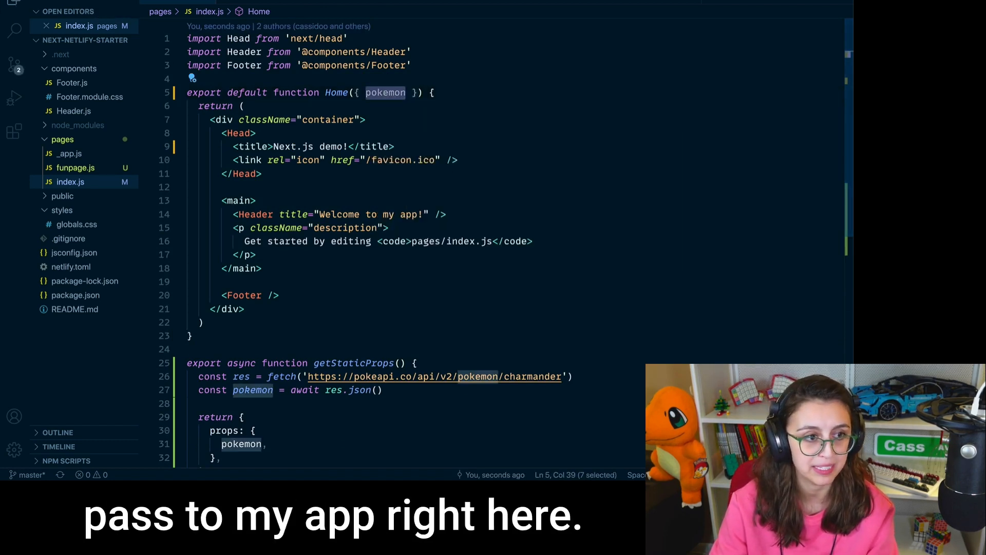
left_click(252, 255)
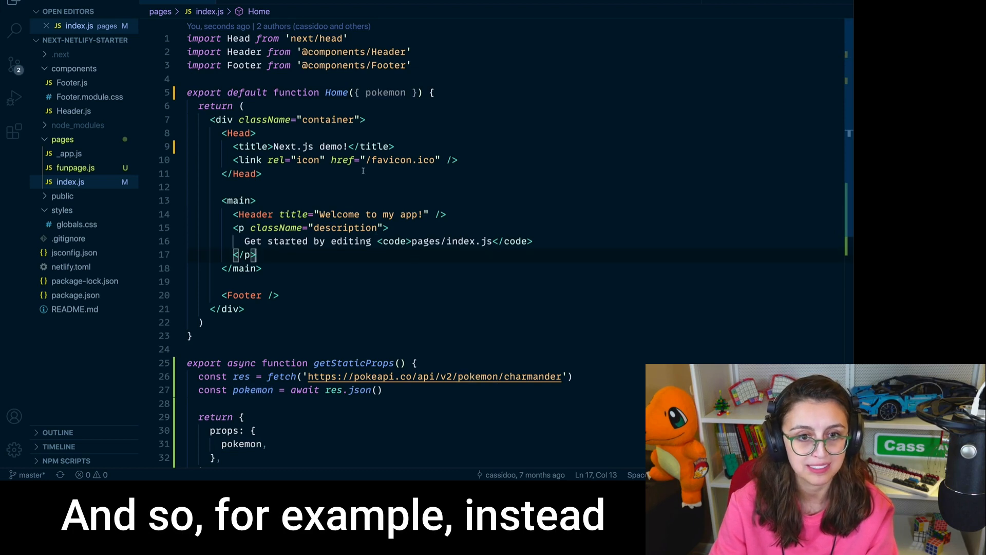
Replace the title text with 'hi {pokemon?.name}'.
double_click(331, 146)
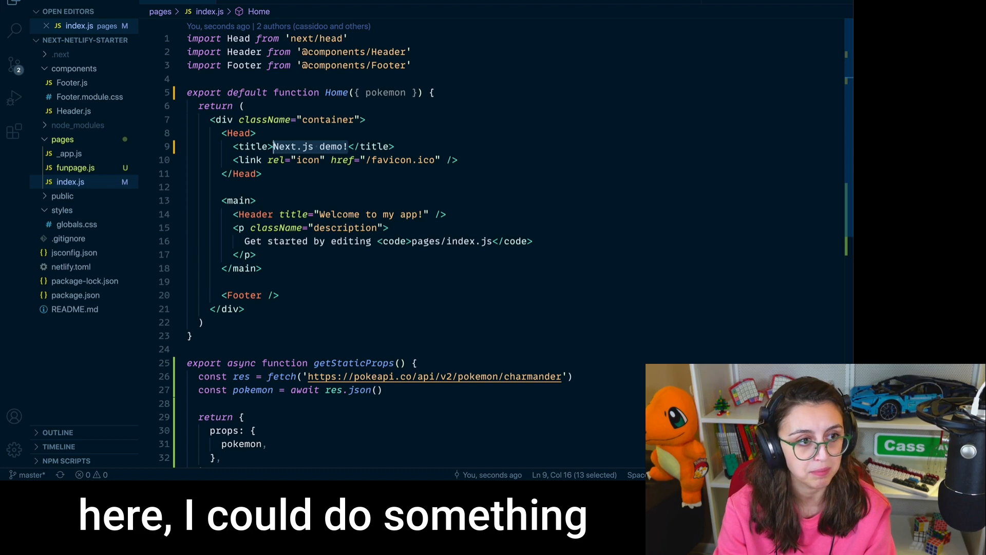
type("{")
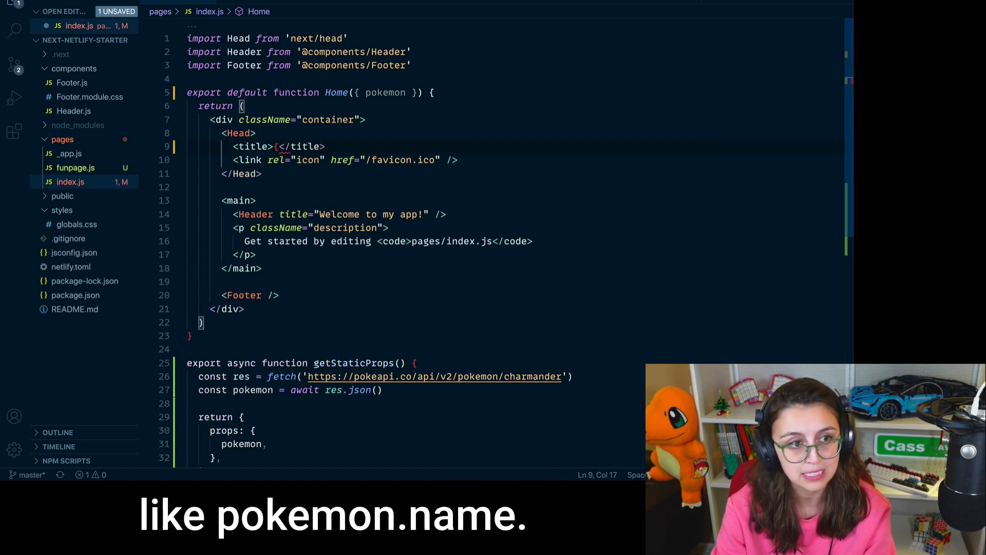
type("pokemon?.")
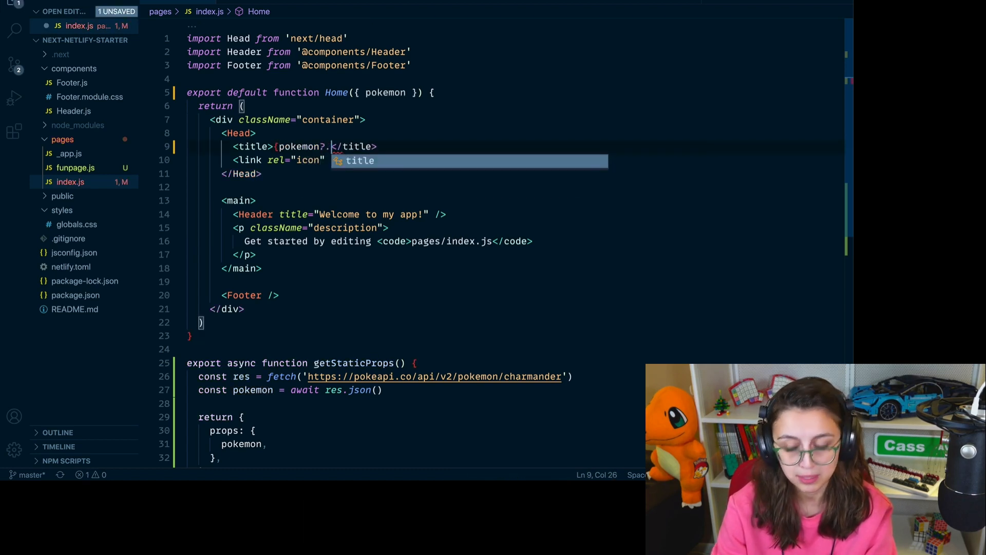
type("name")
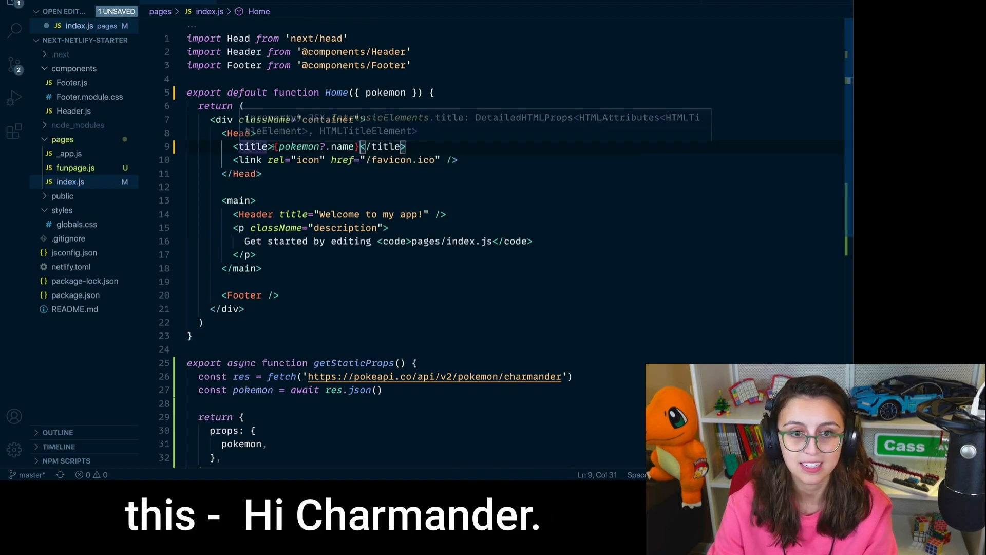
type("hi")
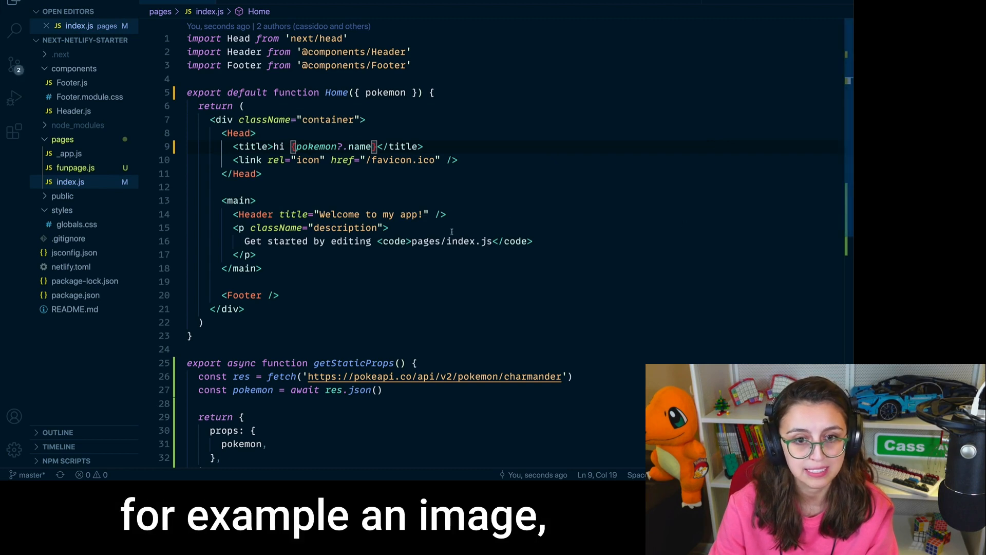
Replace the description with <img src={pokemon?.sprites.front_default} /> and save index.js.
left_click(256, 254)
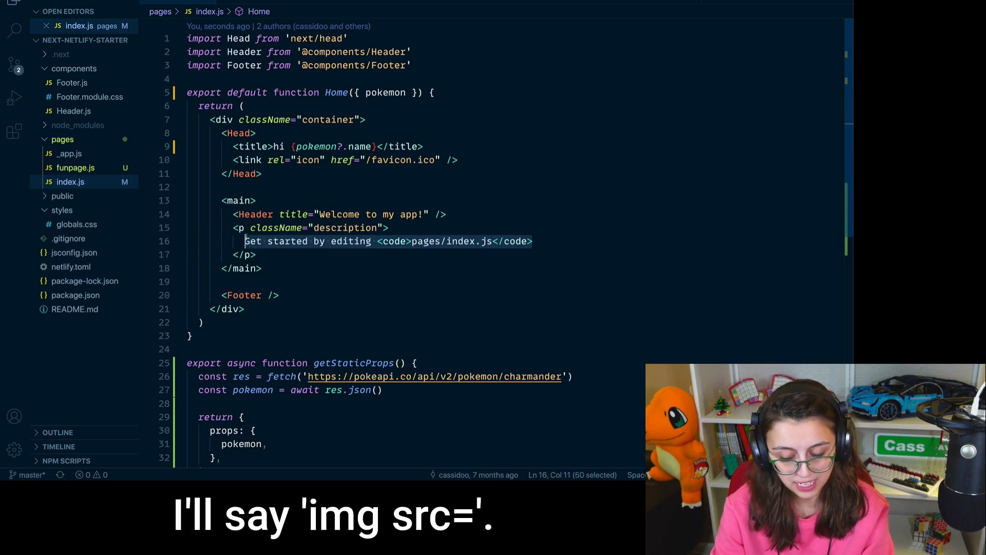
type("<")
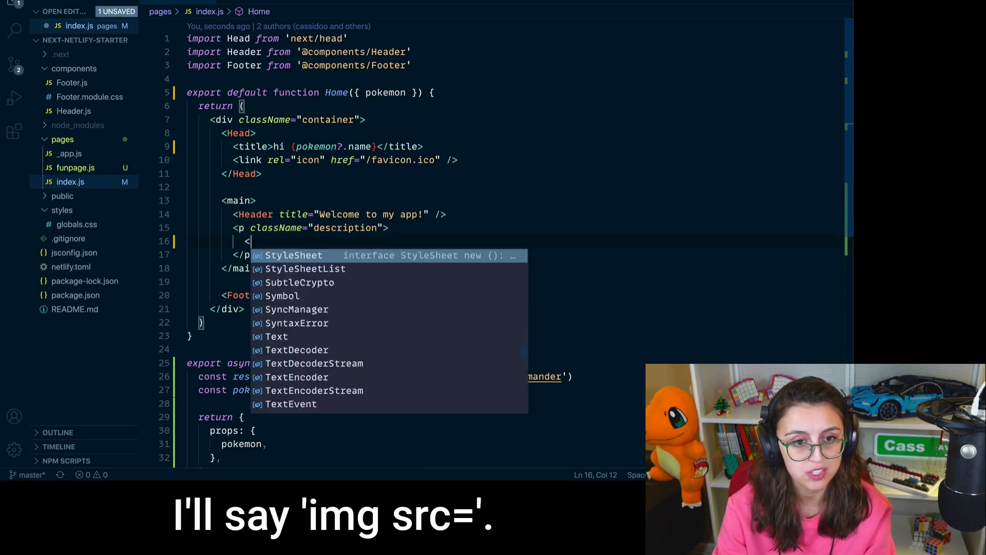
type("img src={ } />")
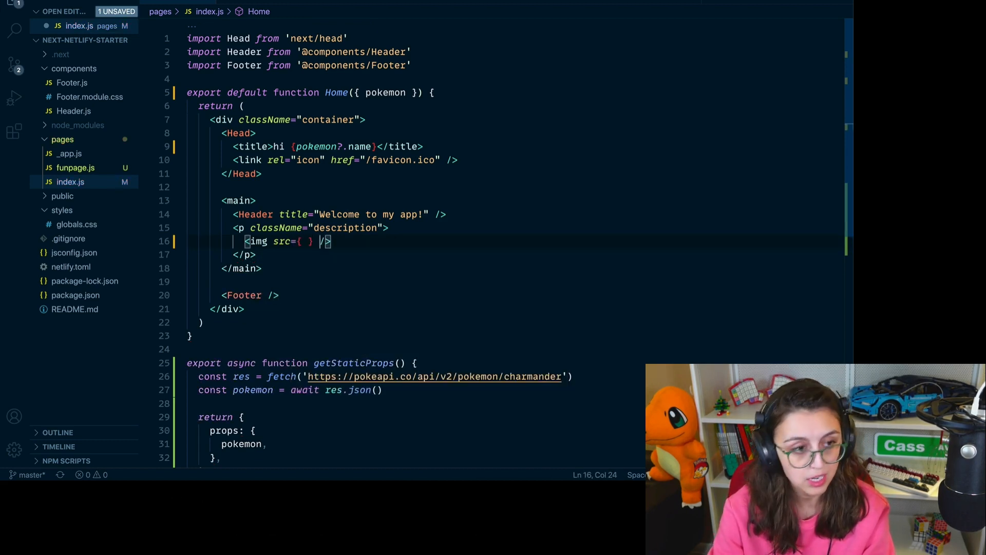
type("pokemon?.")
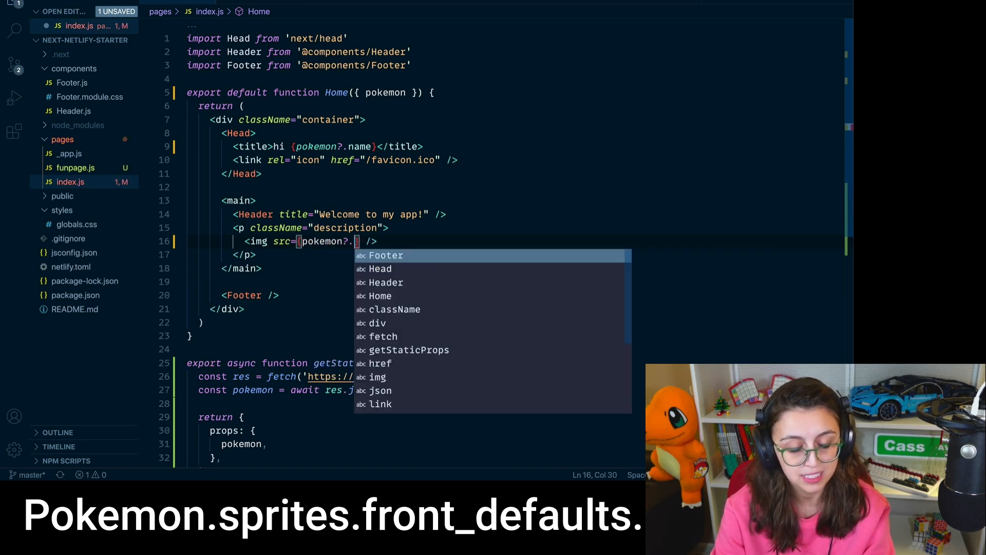
type("sprites.")
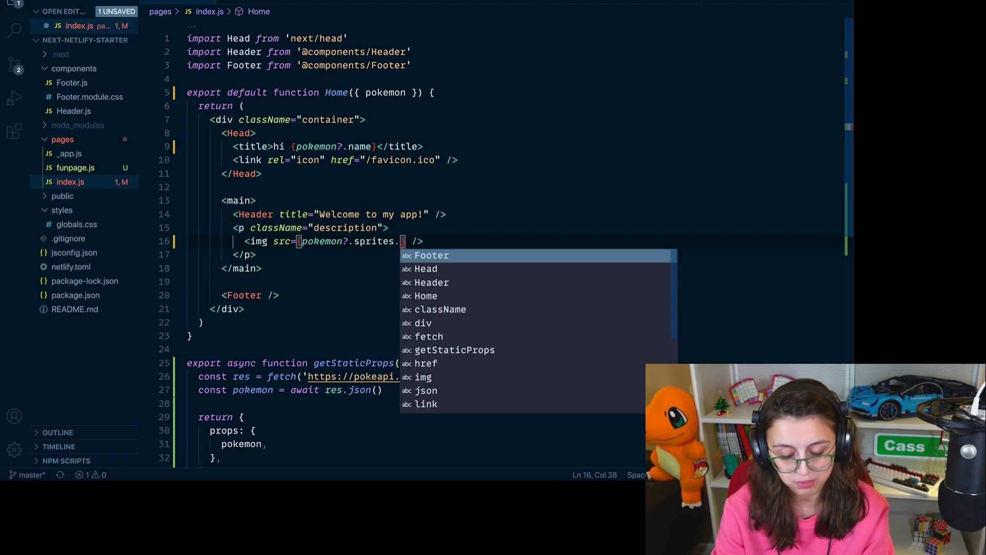
type("front_default")
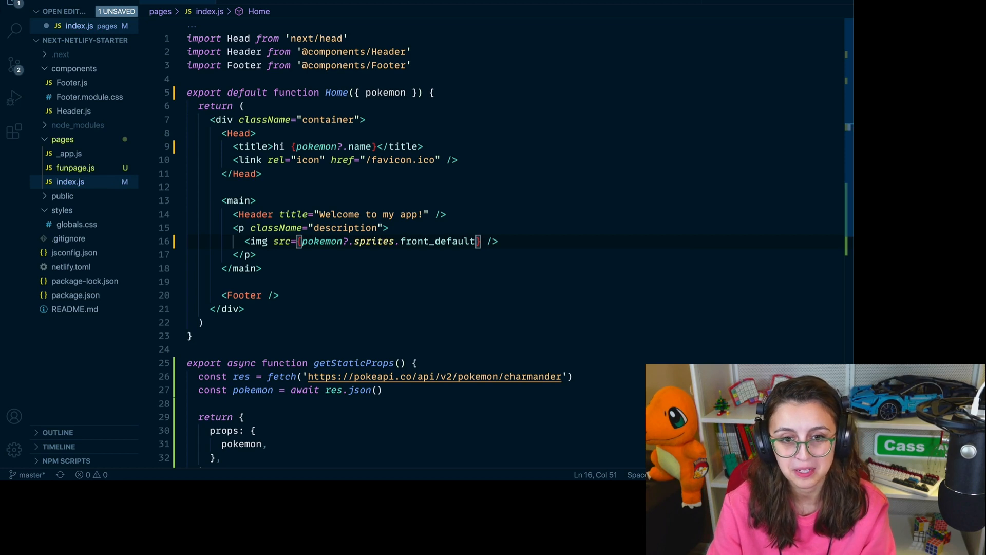
key("ctrl+s")
type(" await")
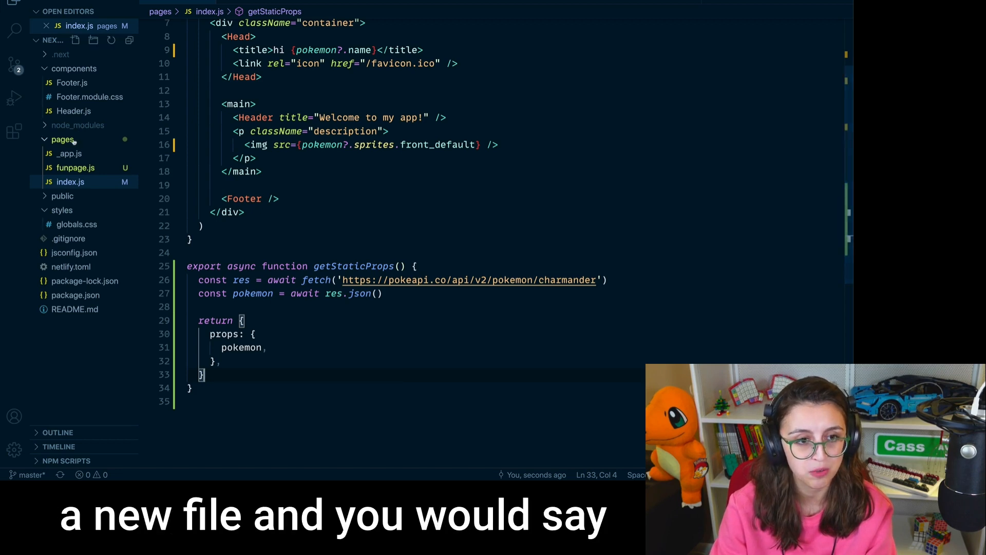
Select the pages folder to add a new file.
left_click(75, 40)
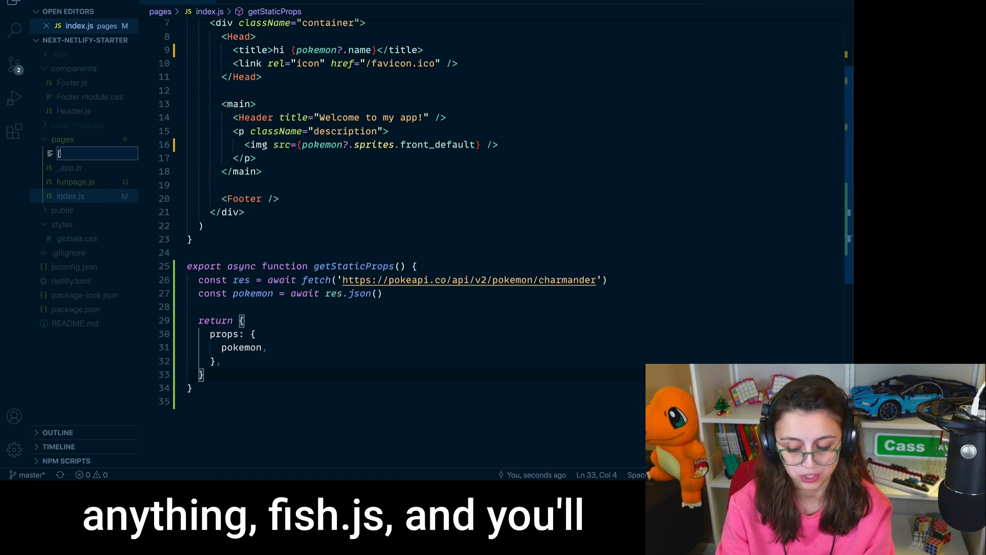
Name the new dynamic route file [fish].js and open it.
type("fish")
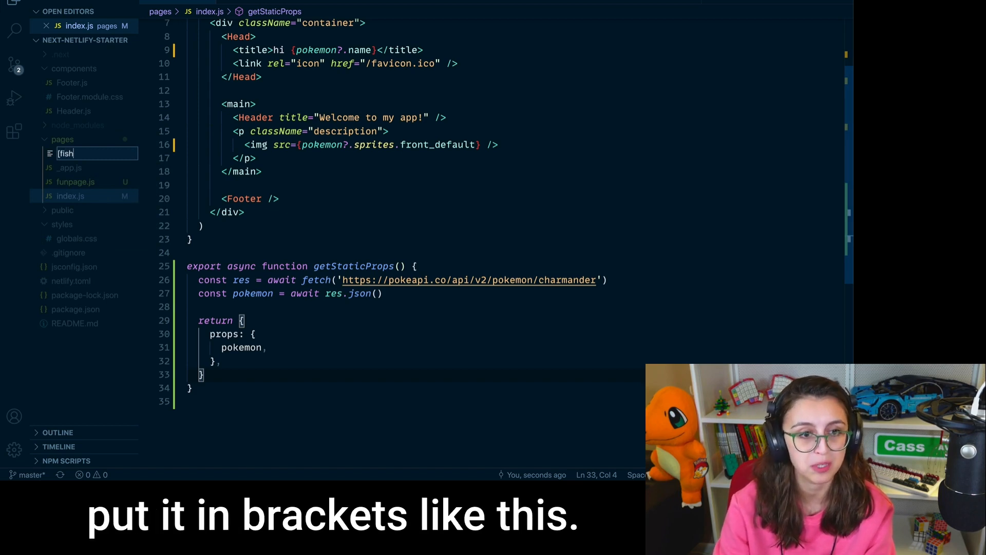
type("].js")
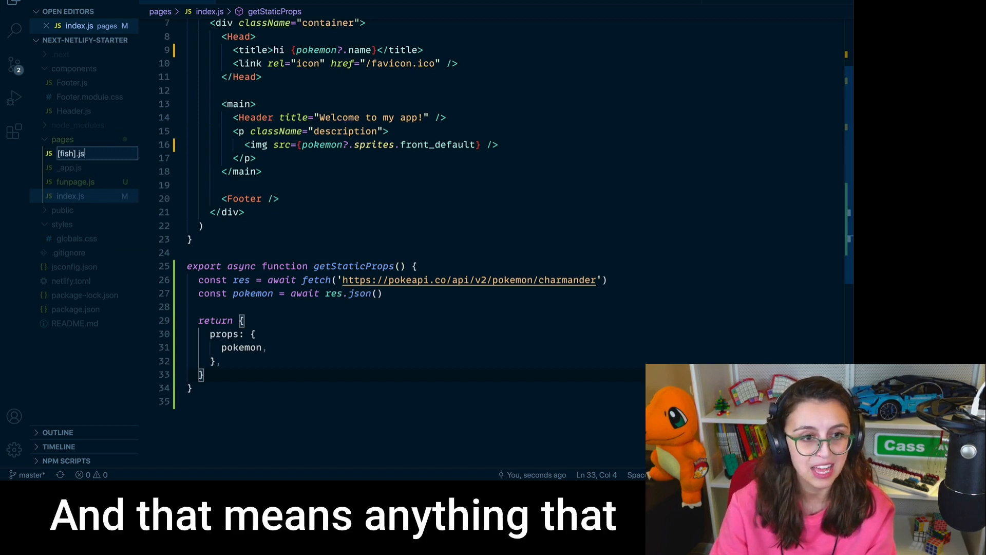
left_click(69, 182)
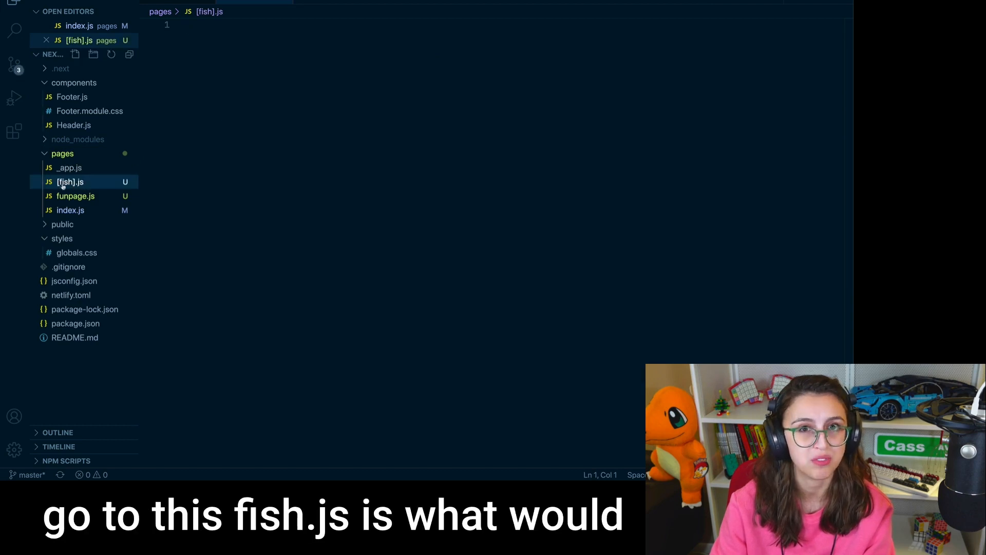
mouse_move(71, 181)
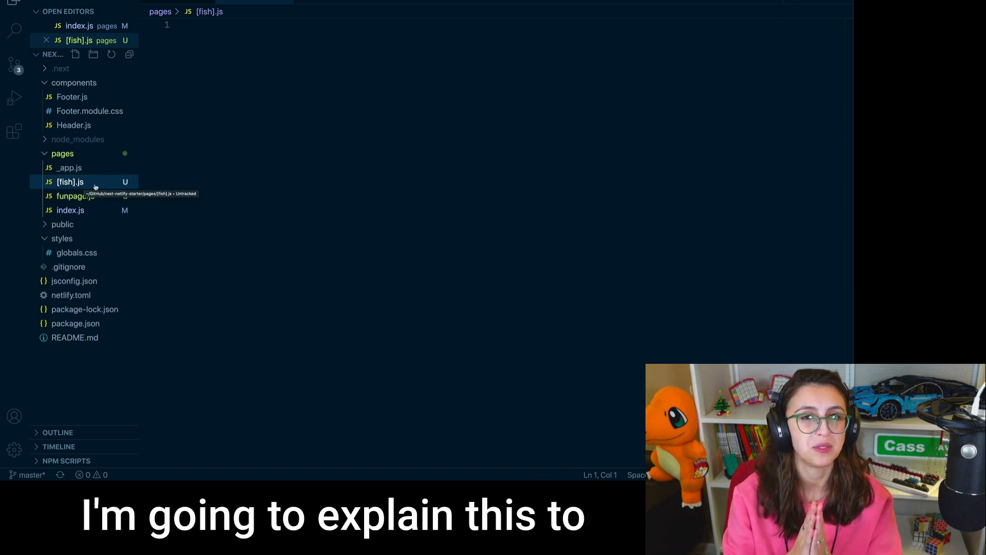
mouse_move(166, 182)
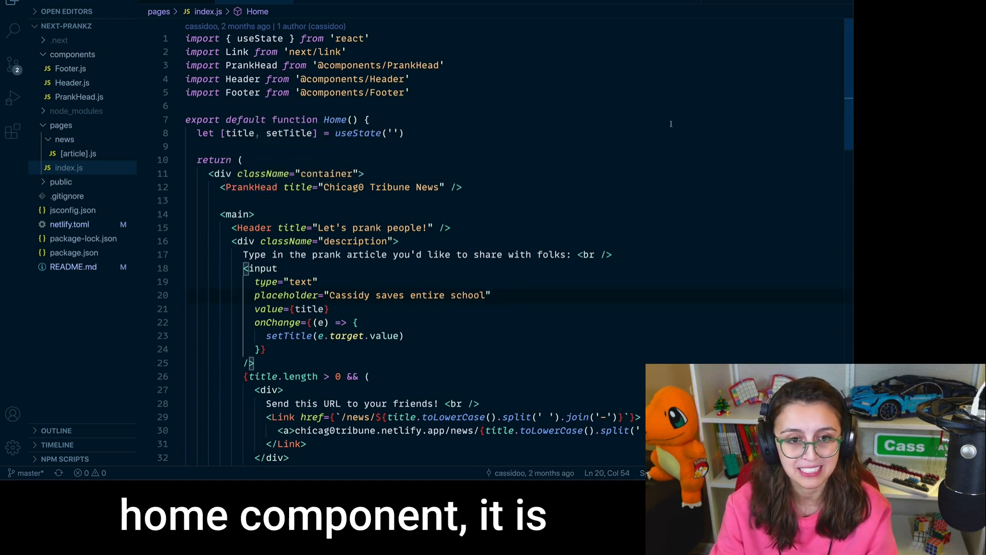
Scroll through the prank project's Home component with its PrankHead title and article input.
scroll("down", 3)
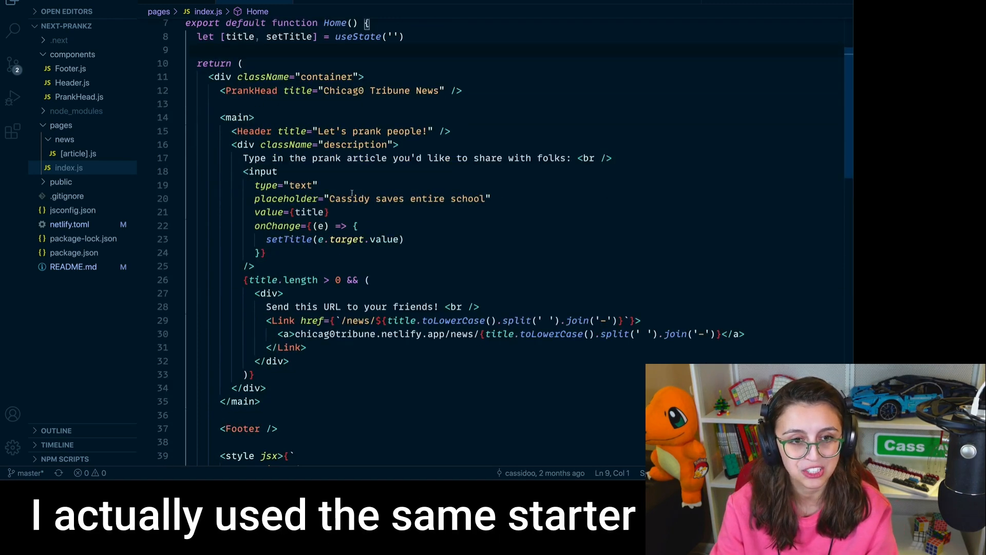
scroll("up", 3)
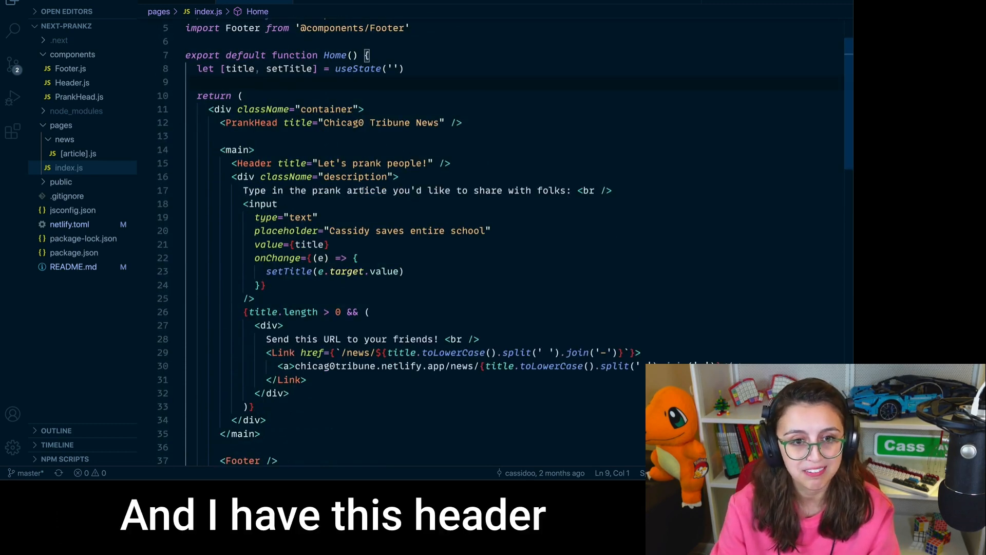
double_click(327, 163)
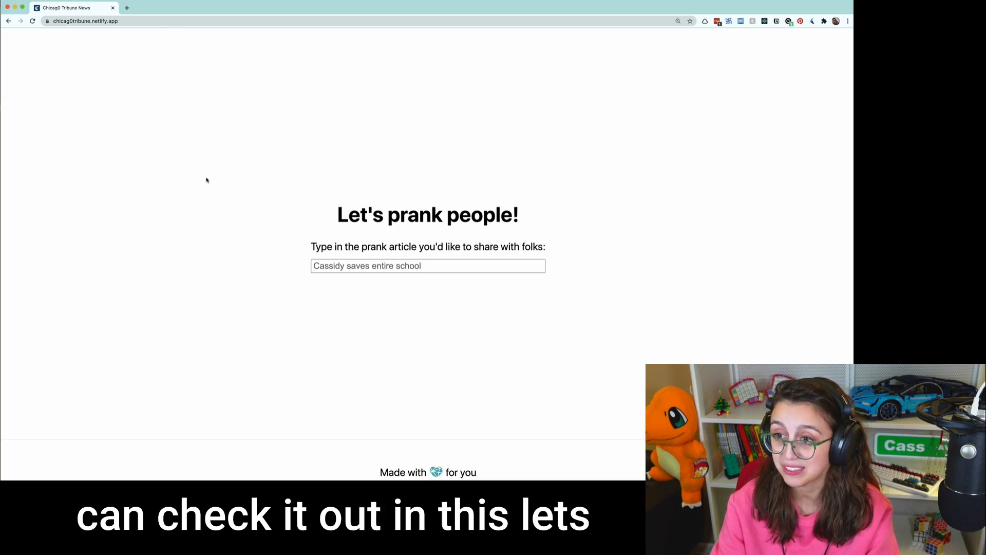
Enter the headline 'Cassidy did the best talk at Reactathon' and open the generated /news prank link.
left_click(427, 265)
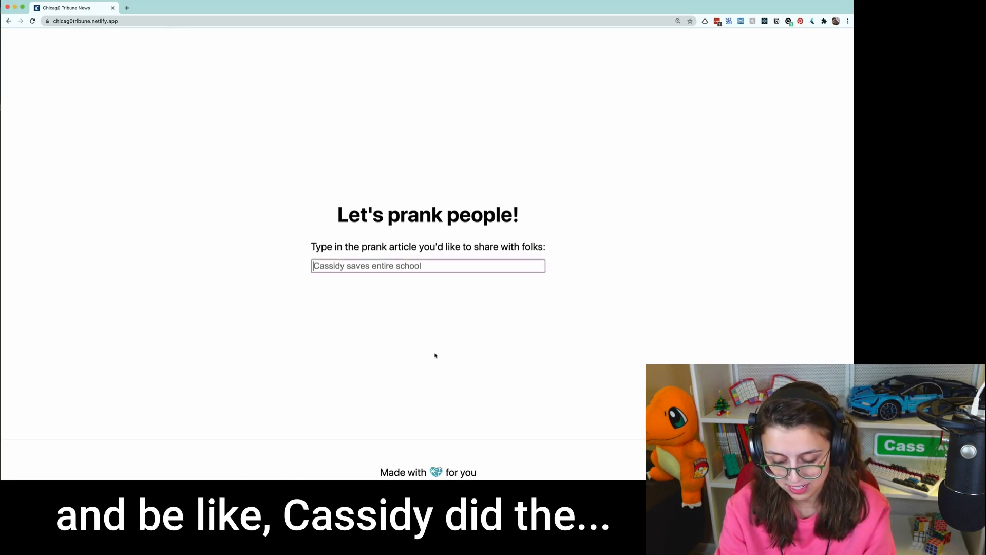
type("Cassidy is th")
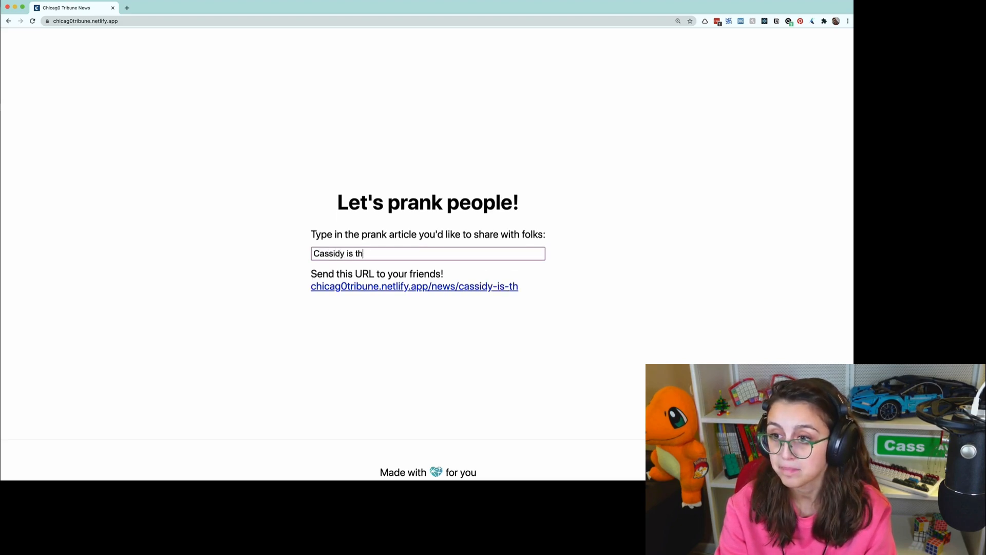
key("Backspace")
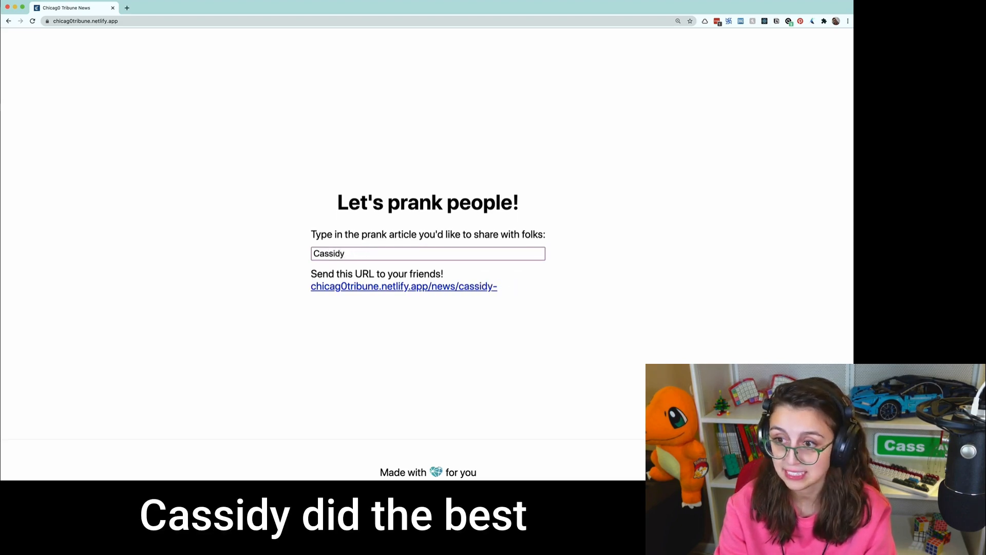
type("did t")
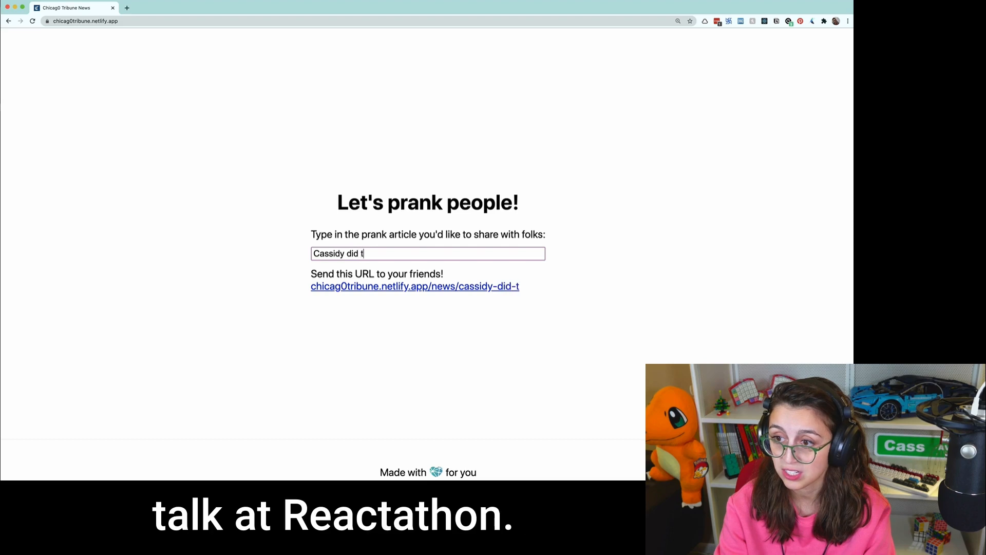
type("he best talk at")
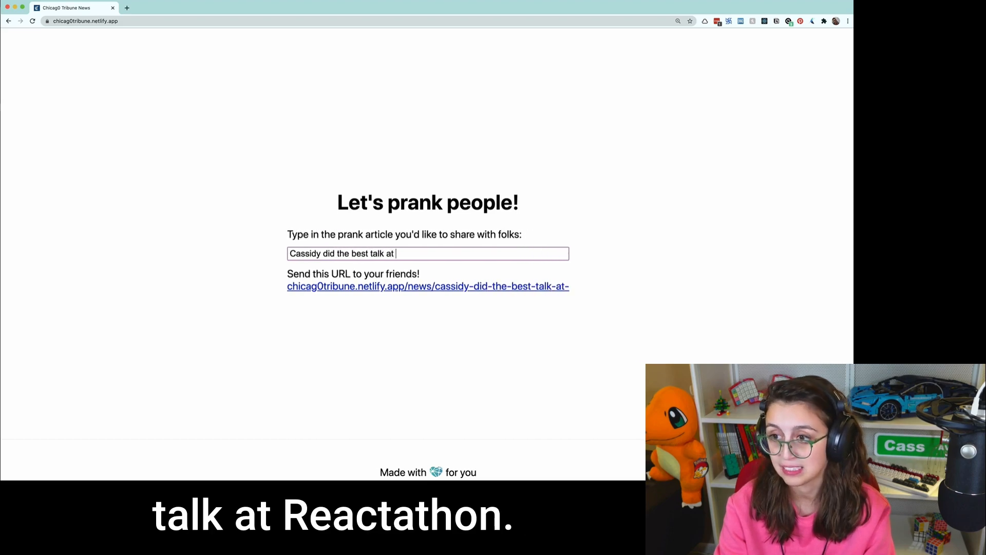
type("Reactathon")
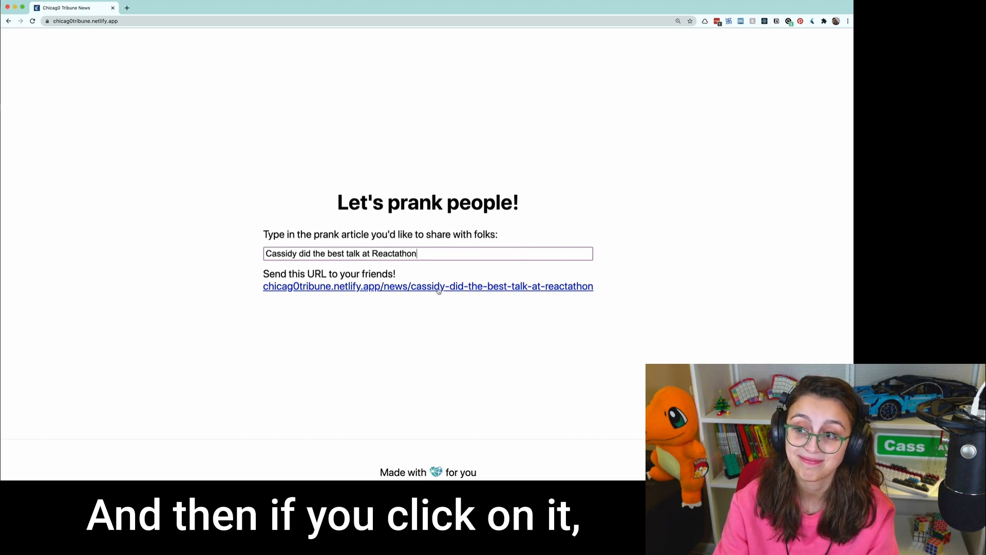
left_click(427, 286)
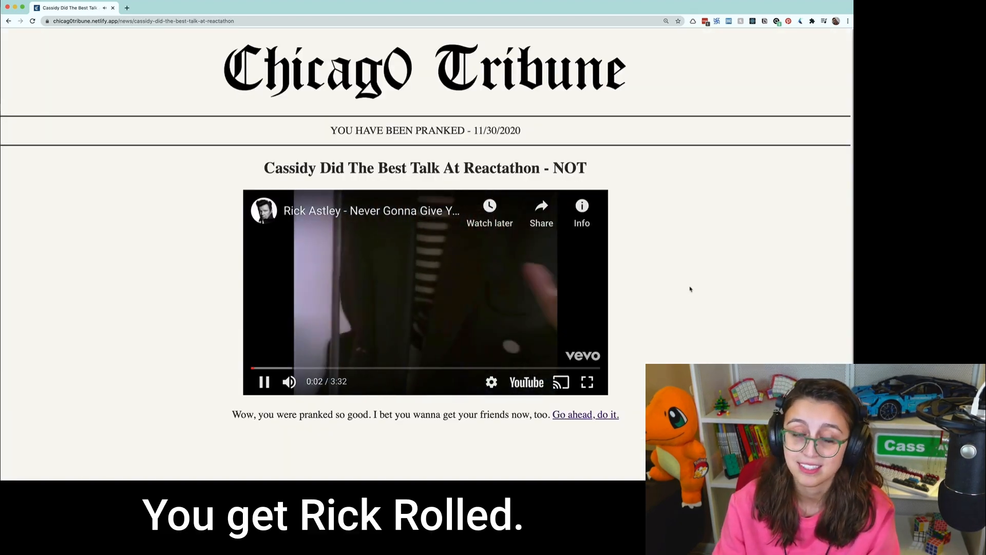
Pause the Rick Astley embed and dismiss the More videos overlay.
left_click(264, 382)
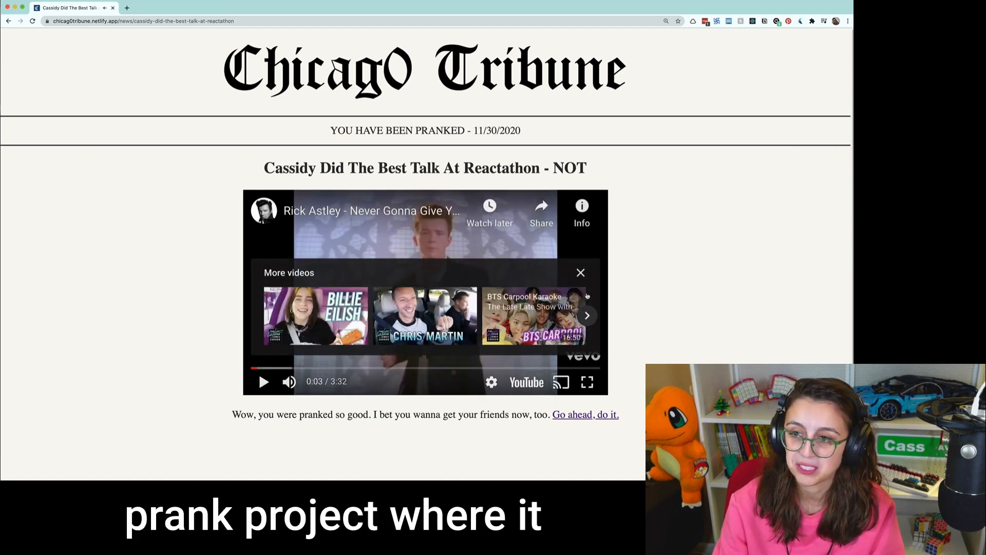
left_click(579, 272)
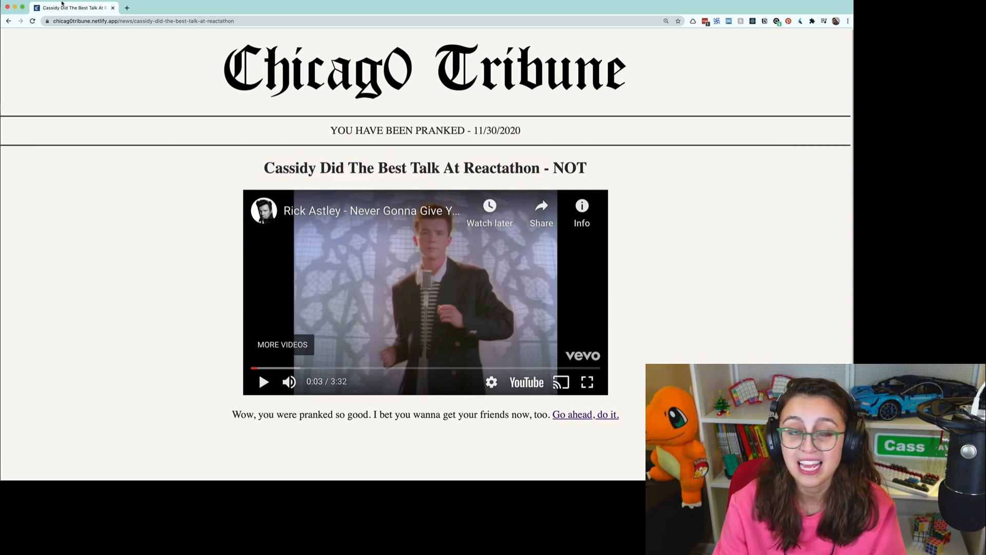
mouse_move(137, 180)
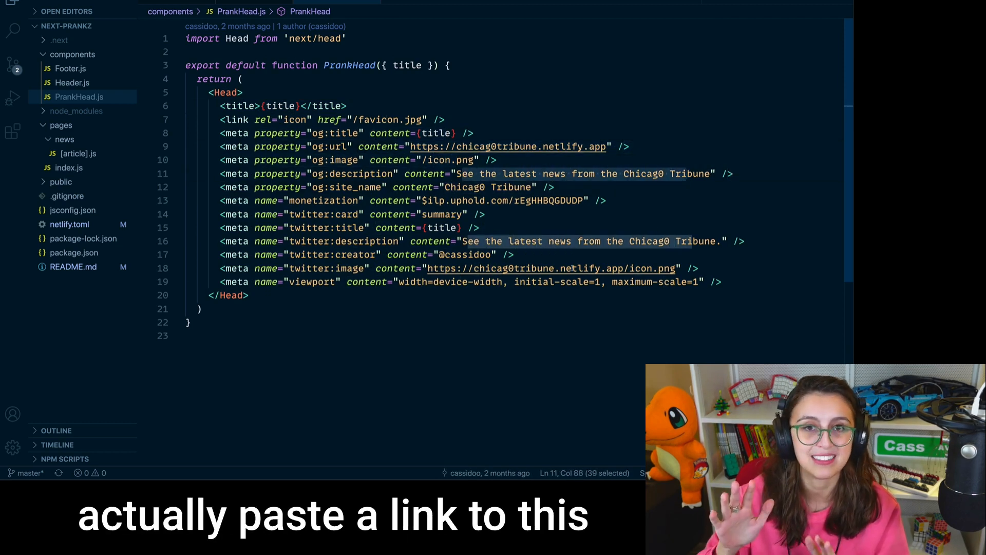
Deselect the PrankHead meta tags and return to the prank project's index.js.
left_click(478, 290)
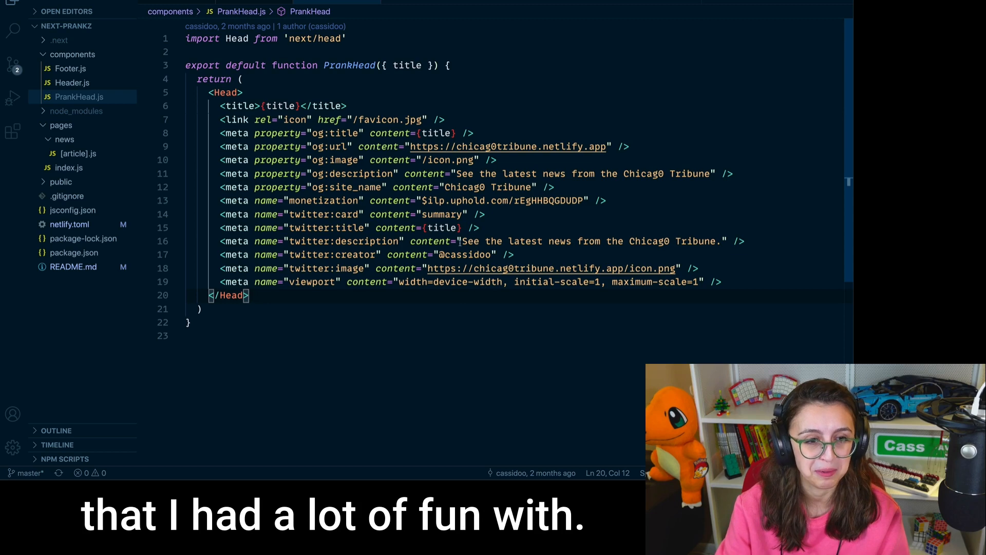
left_click(68, 168)
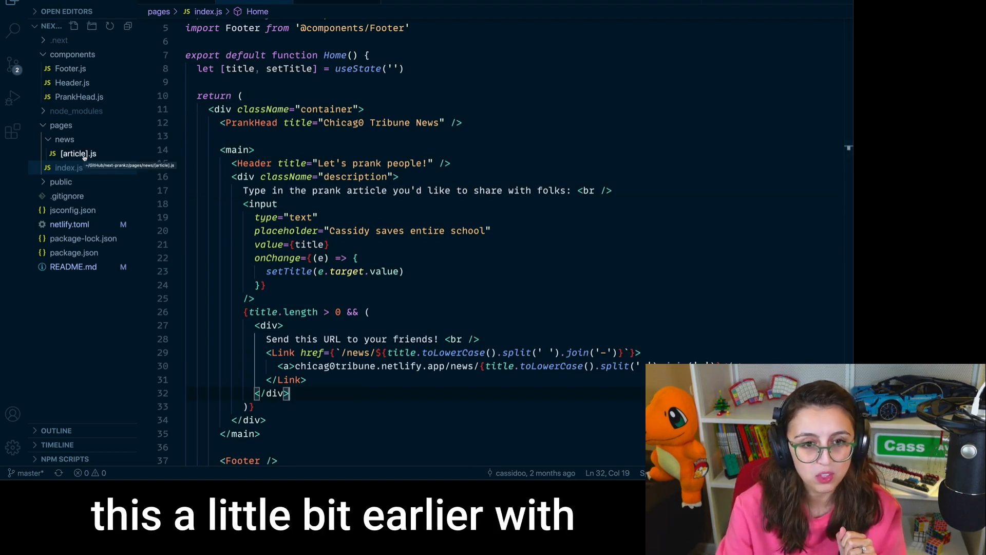
left_click(78, 153)
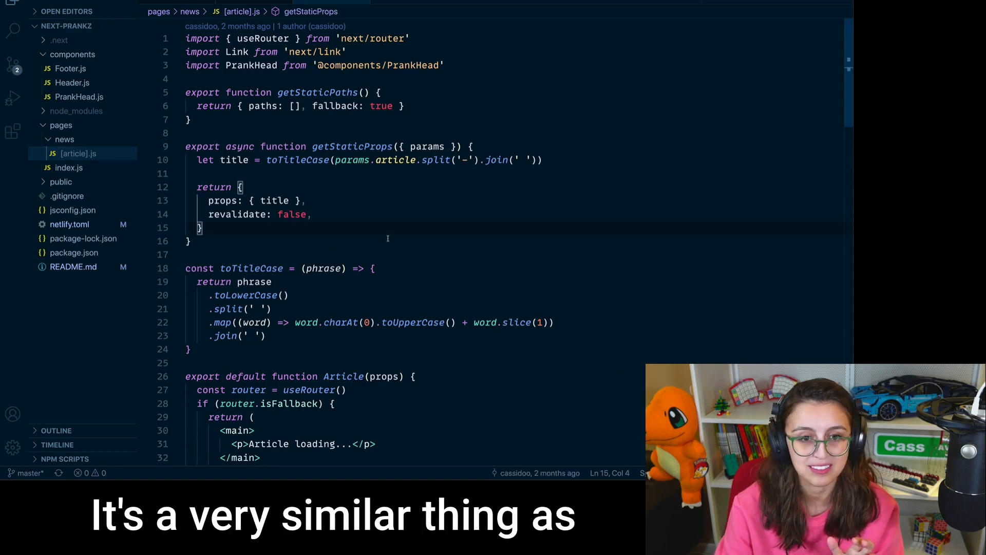
scroll("down", 3)
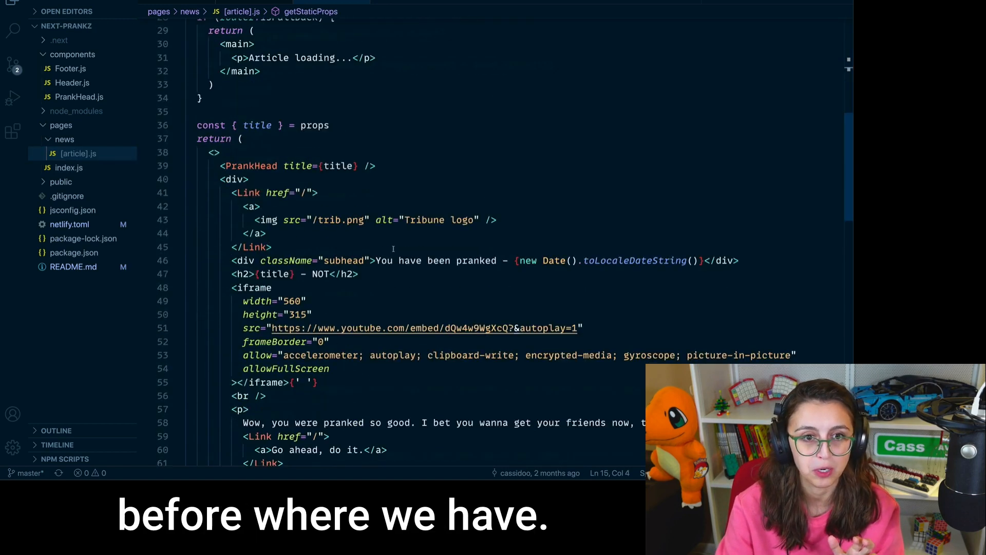
scroll("up", 3)
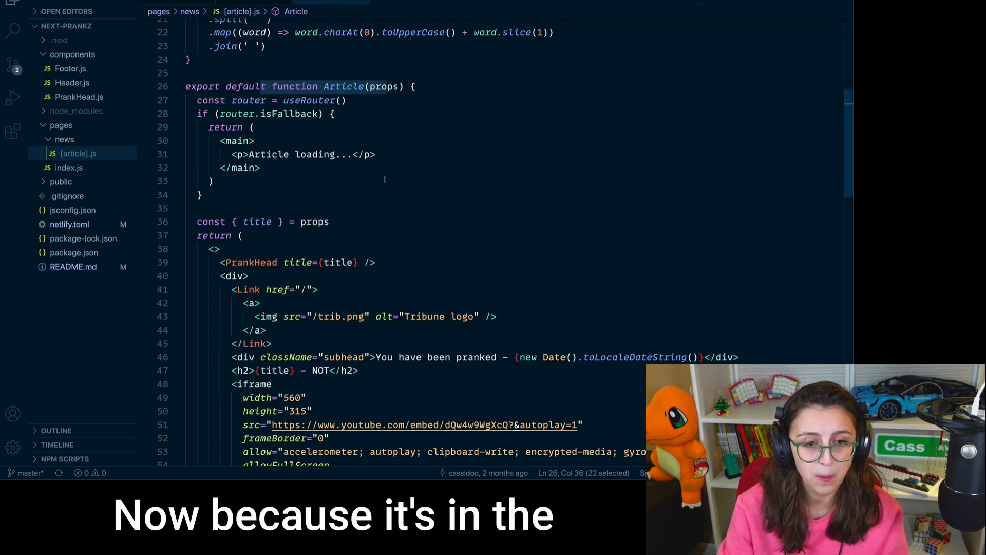
scroll("down", 3)
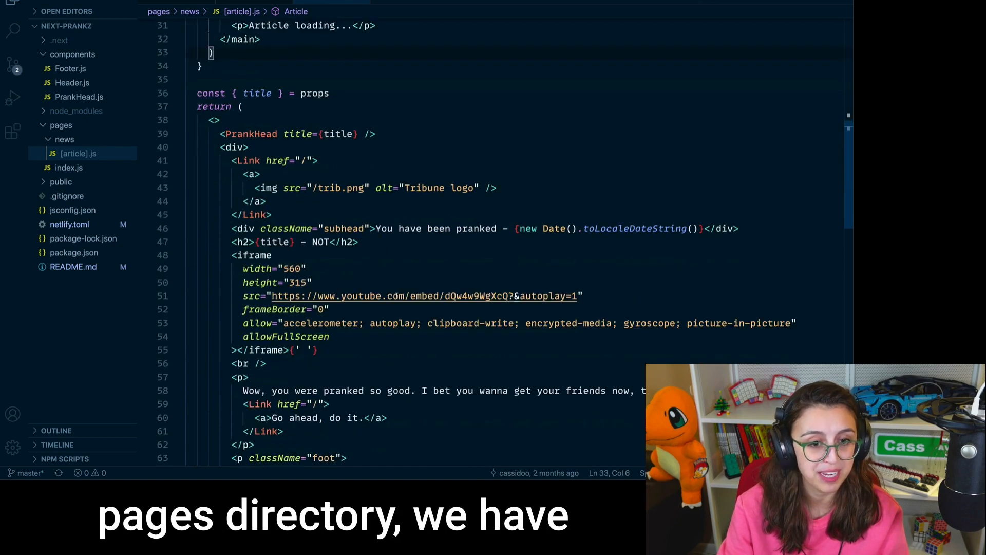
scroll("down", 3)
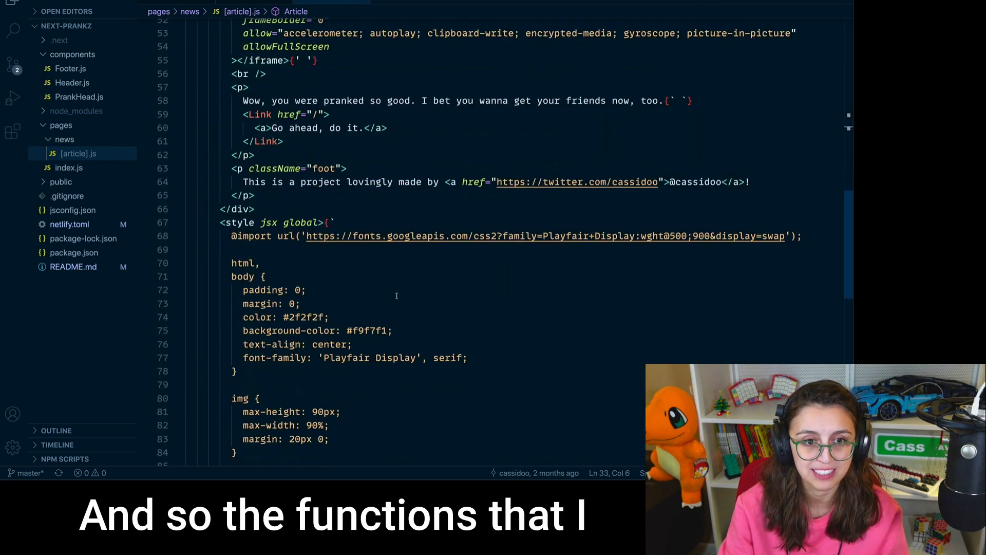
scroll("up", 3)
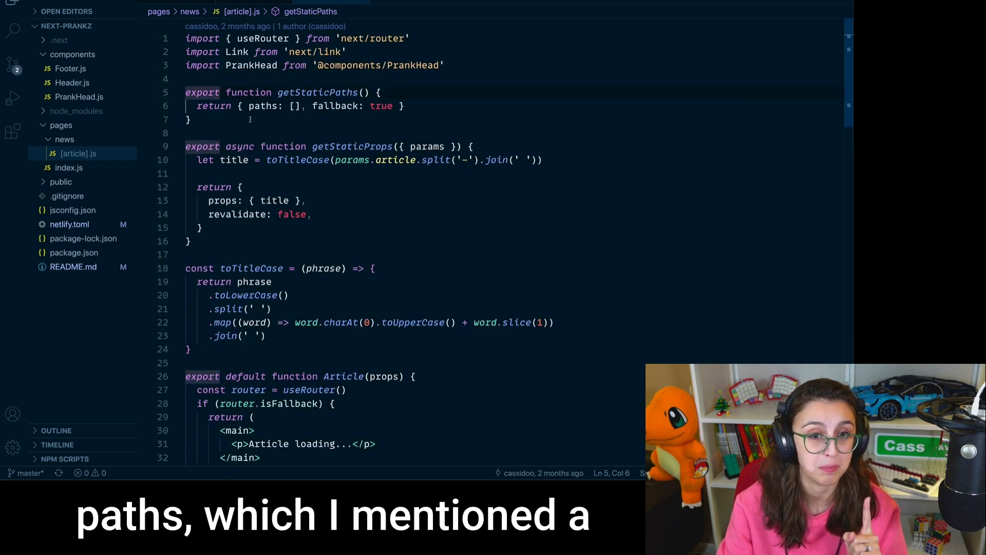
double_click(317, 92)
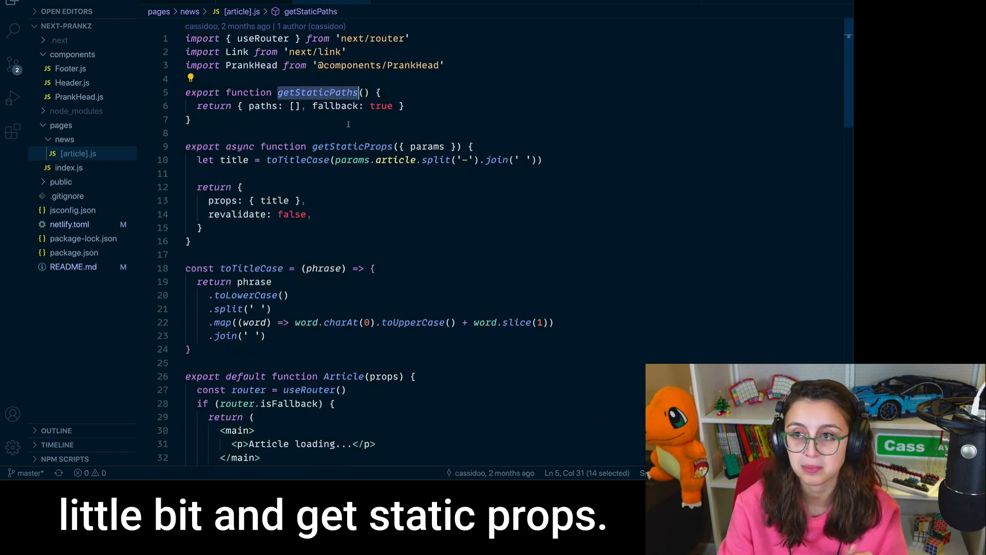
double_click(352, 146)
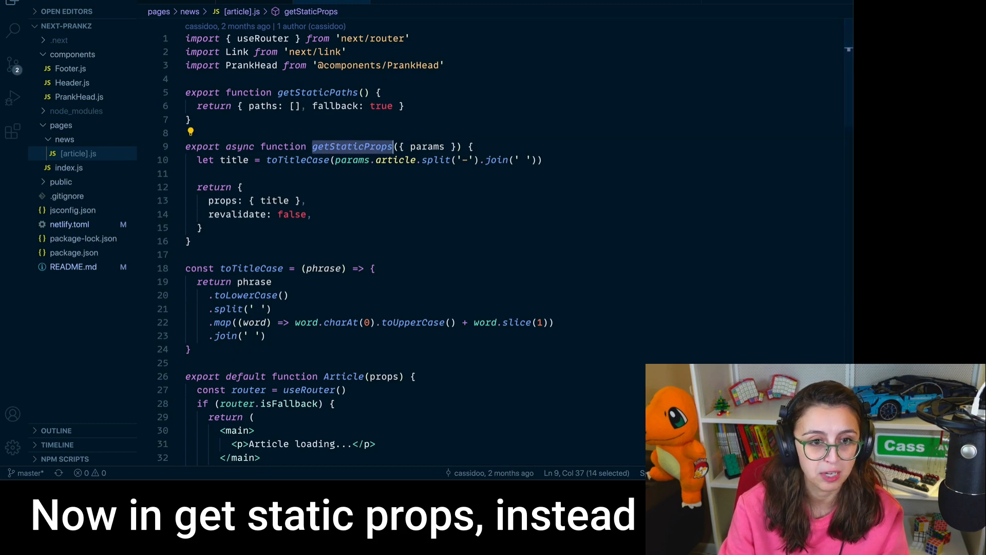
left_click(276, 173)
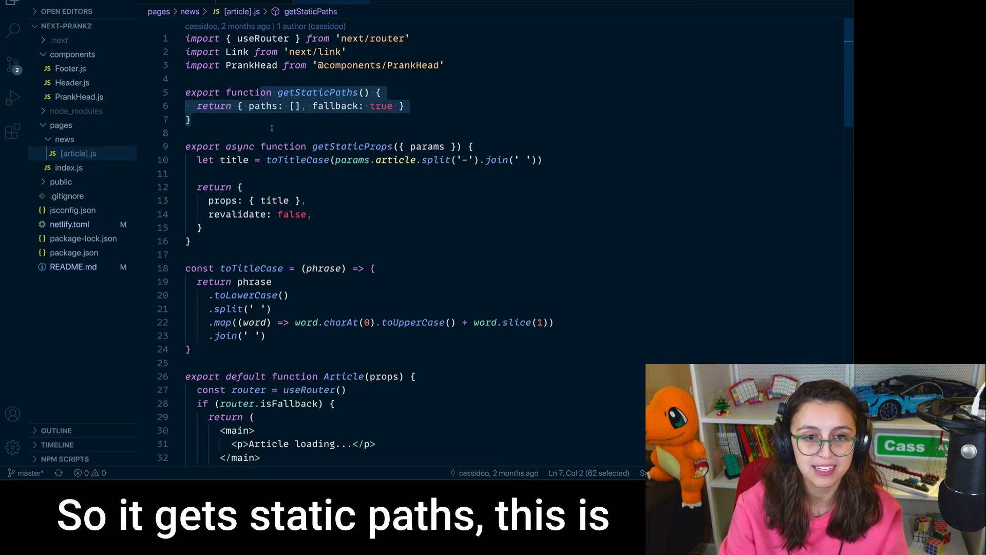
double_click(317, 93)
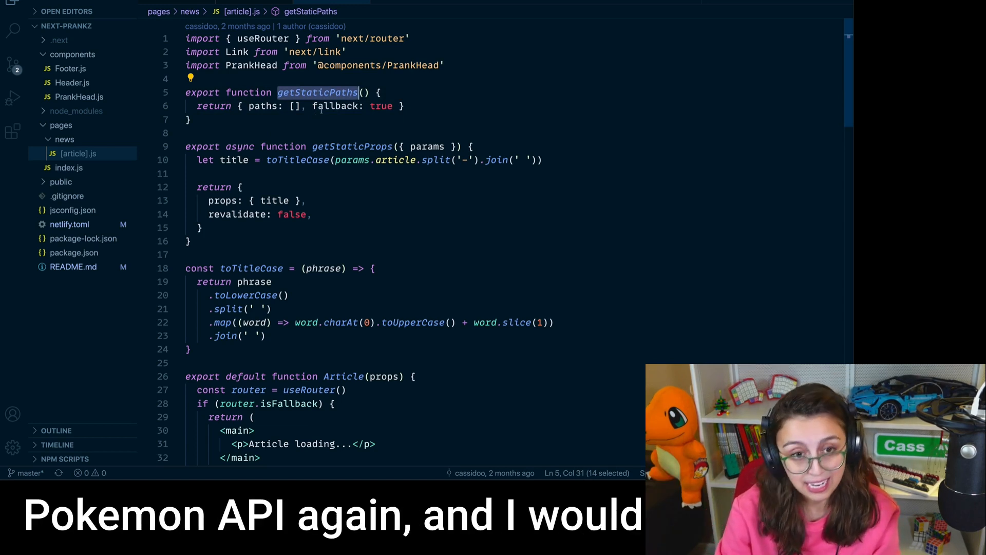
key("Enter")
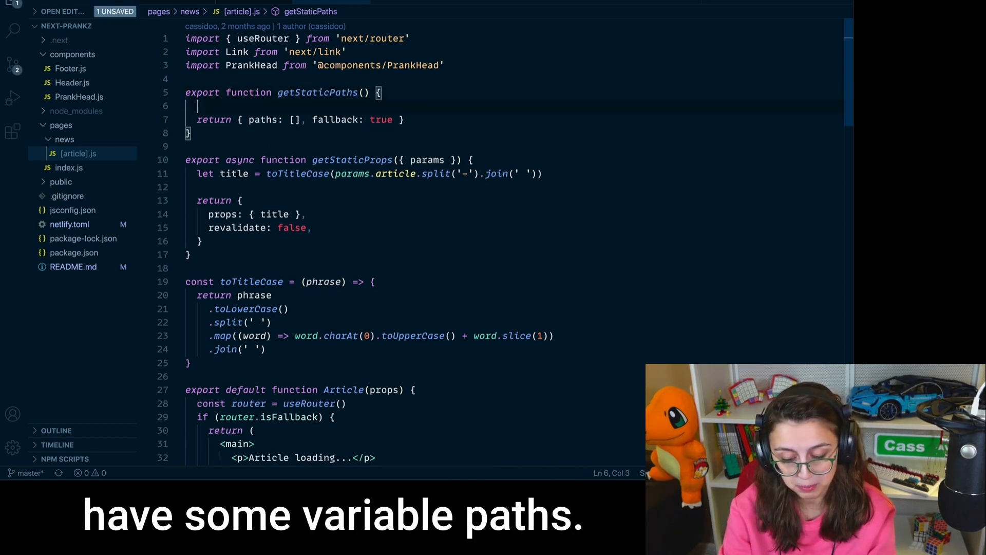
type("let")
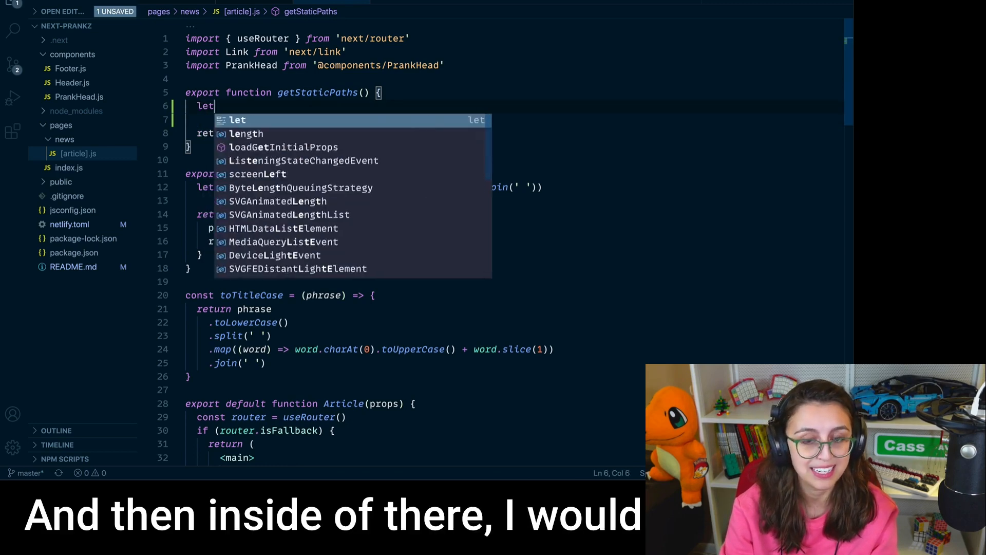
type("paths")
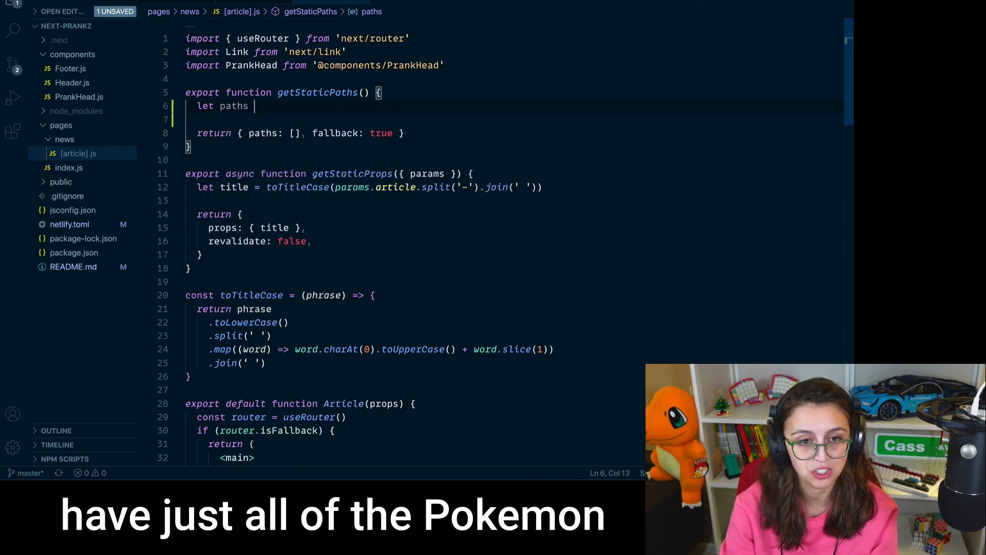
type("= []")
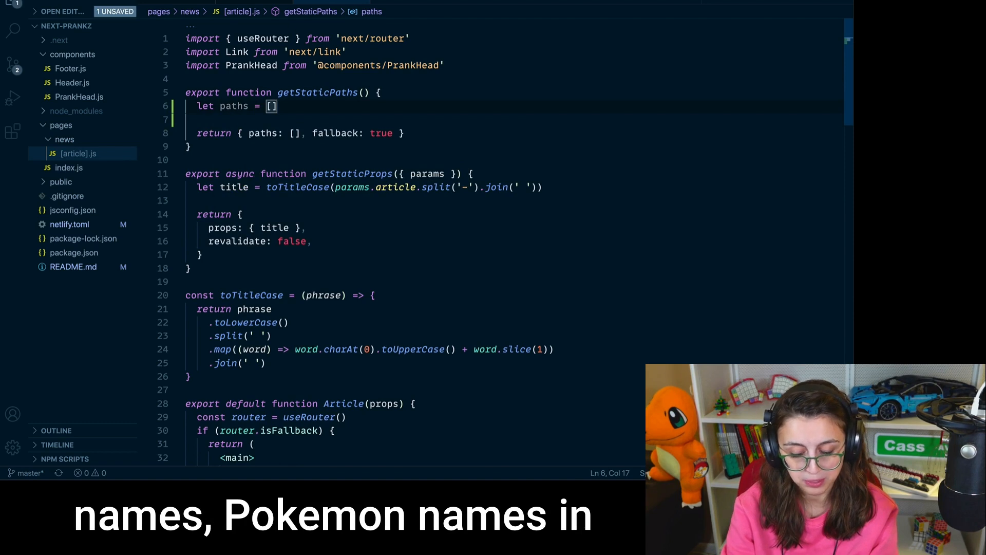
type("pokes")
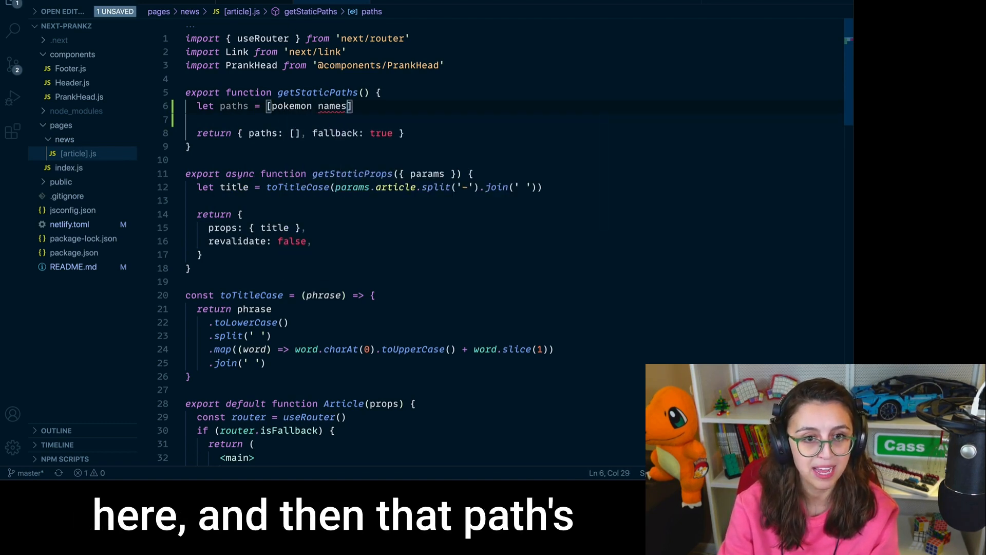
left_click(295, 133)
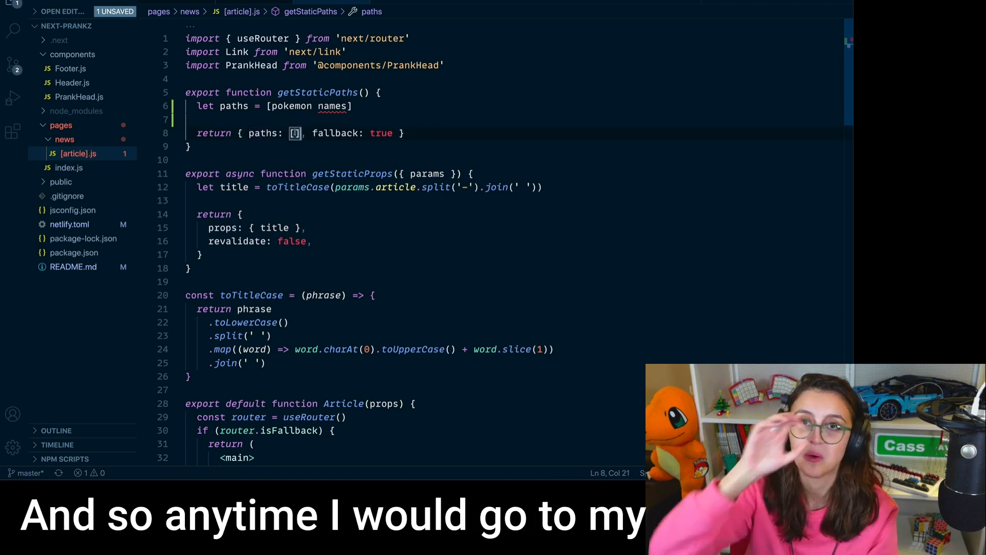
double_click(264, 133)
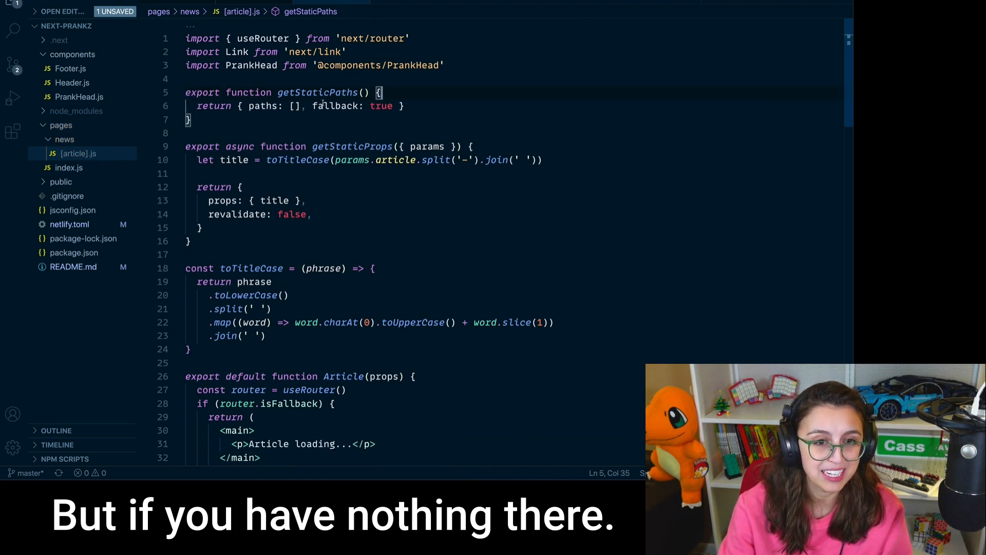
double_click(267, 106)
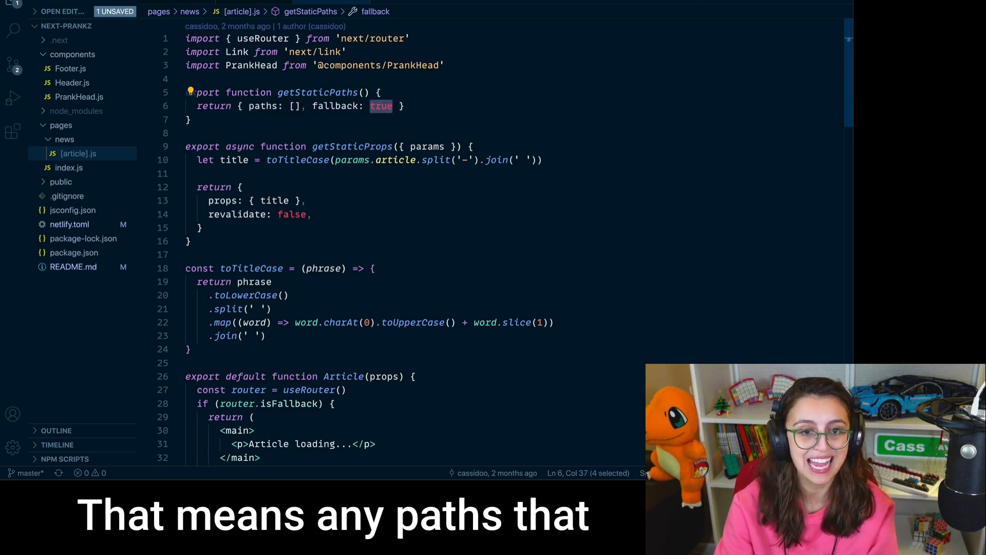
type("false")
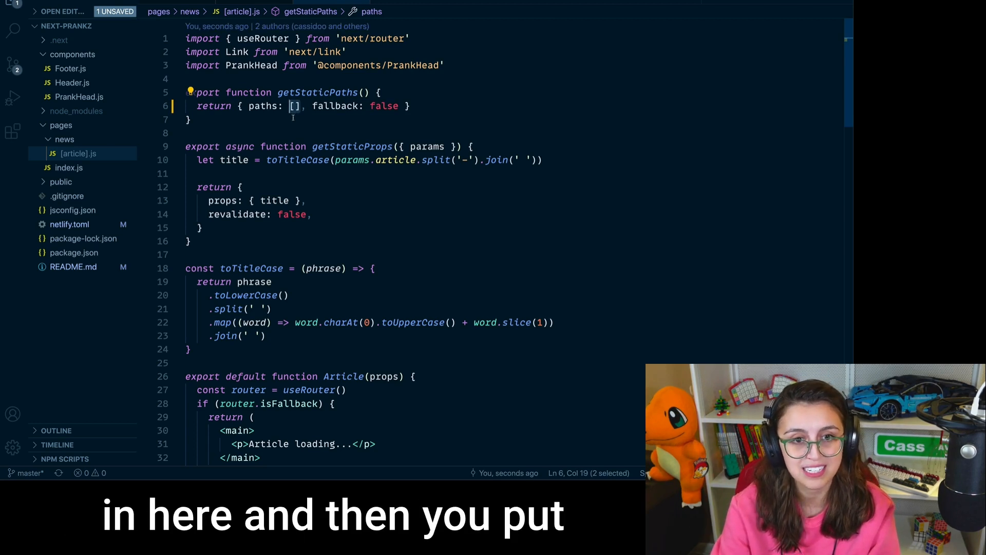
double_click(382, 106)
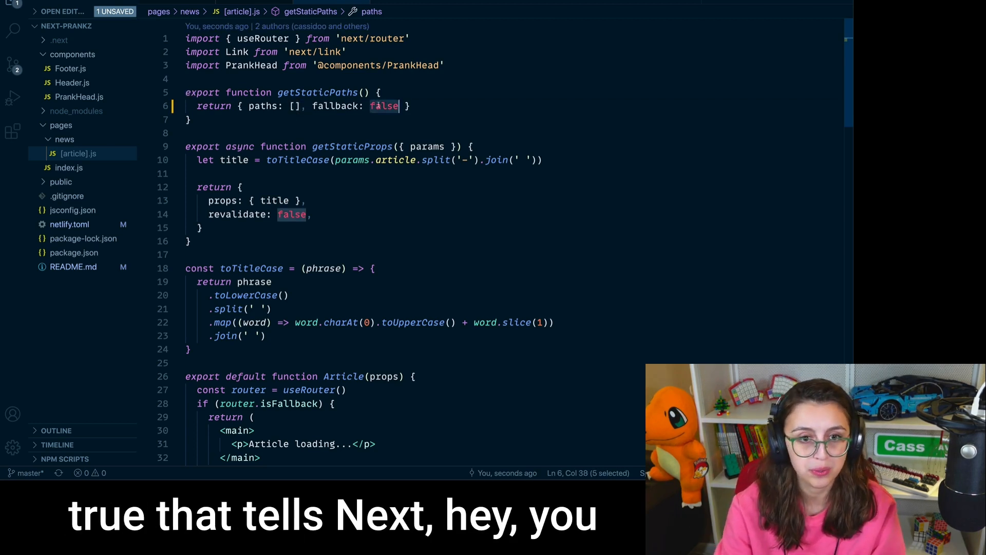
type("true")
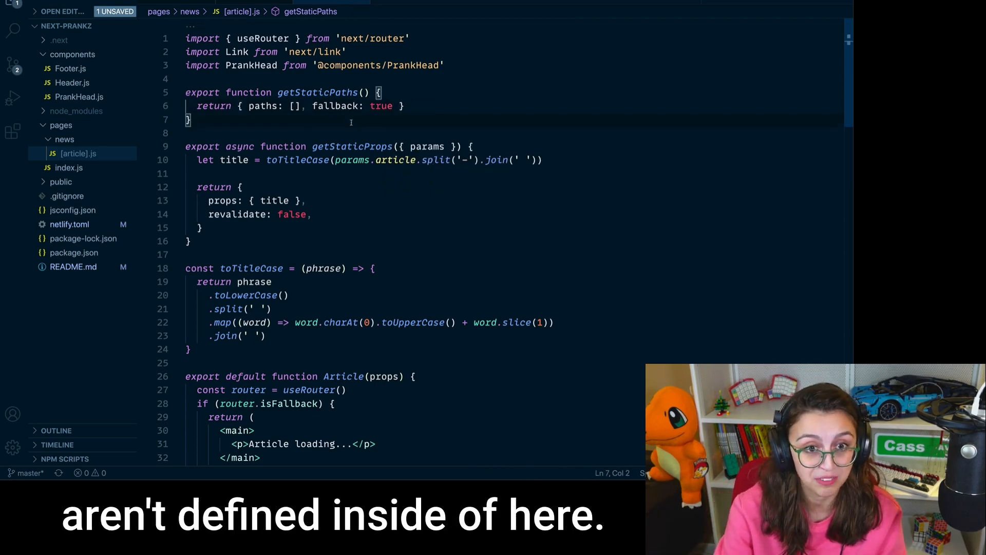
left_click(305, 106)
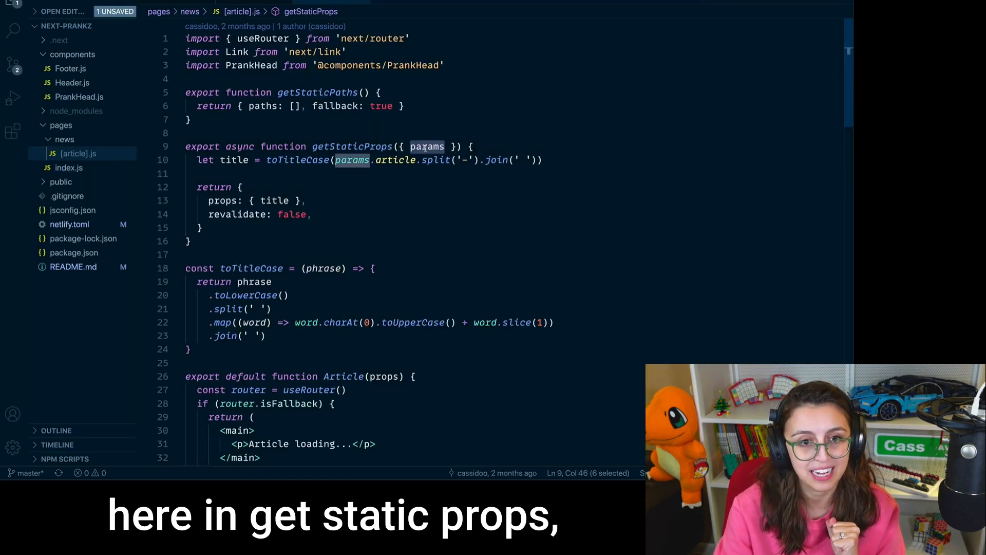
left_click(344, 173)
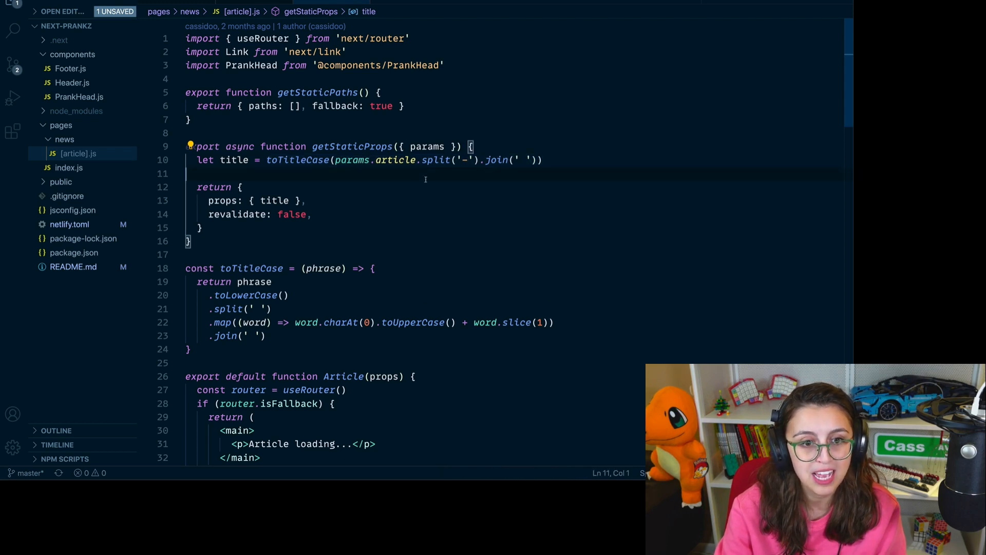
double_click(273, 200)
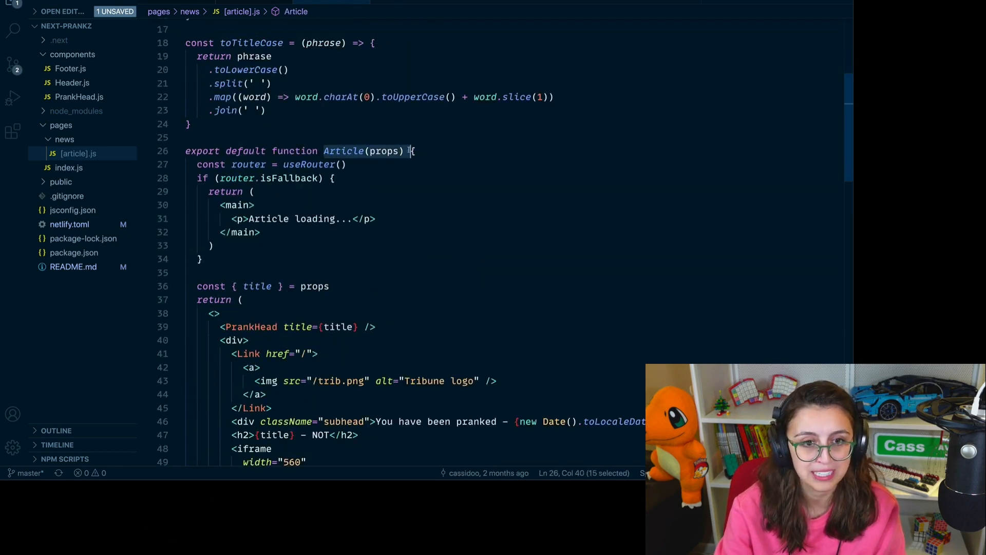
double_click(383, 151)
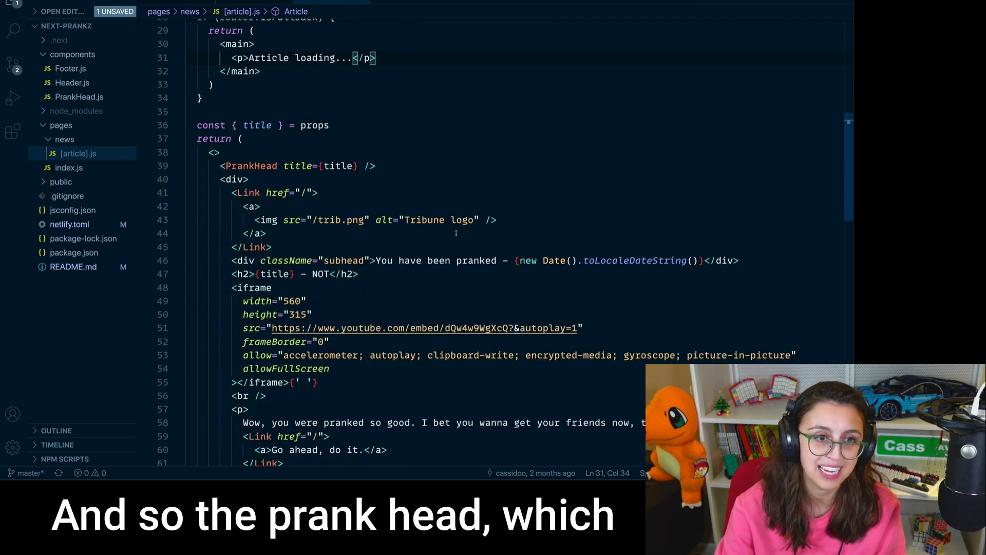
left_click(340, 165)
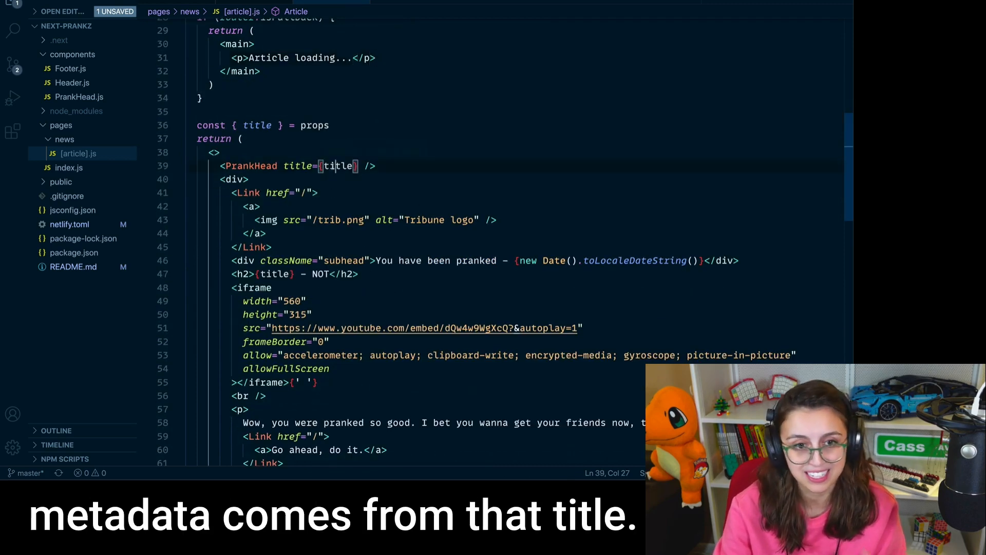
double_click(338, 165)
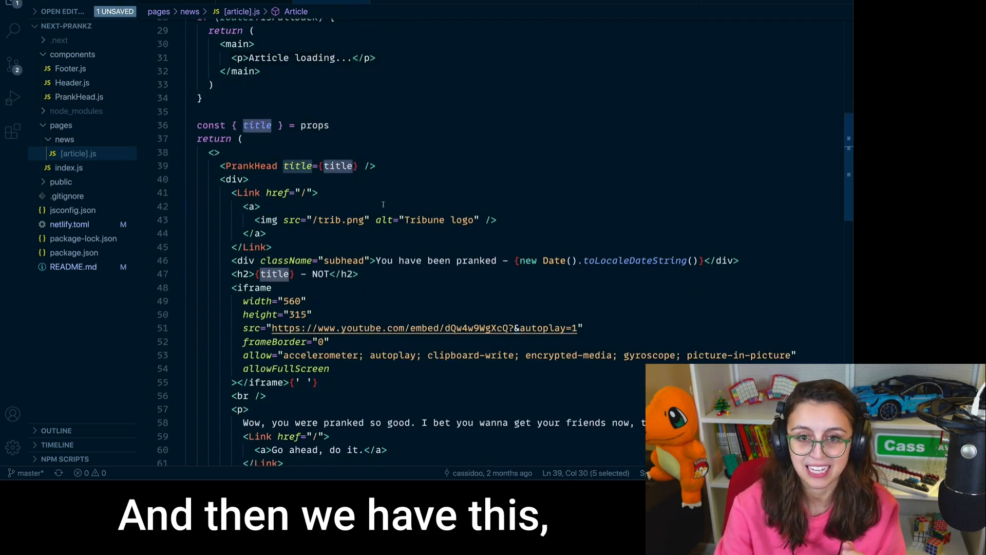
scroll("down", 3)
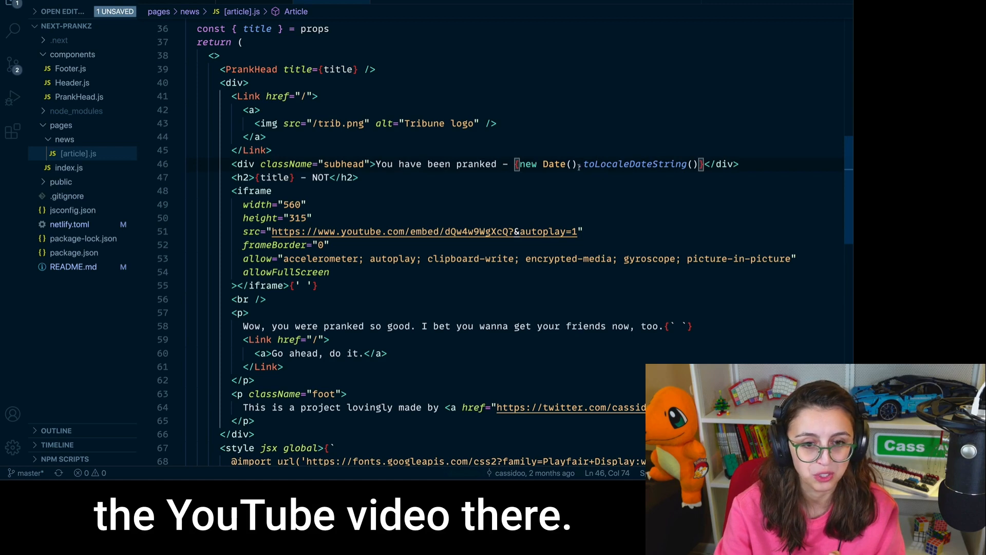
scroll("down", 3)
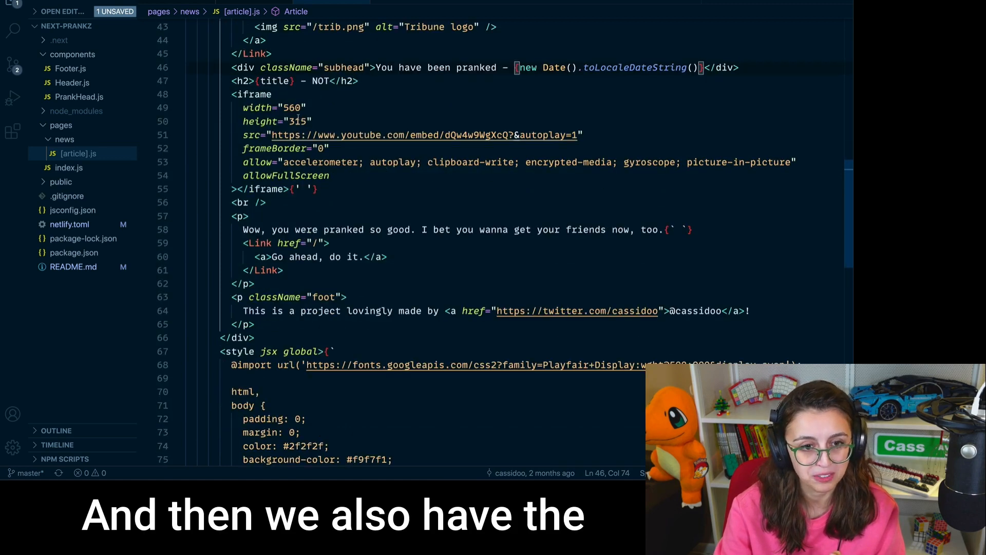
scroll("up", 3)
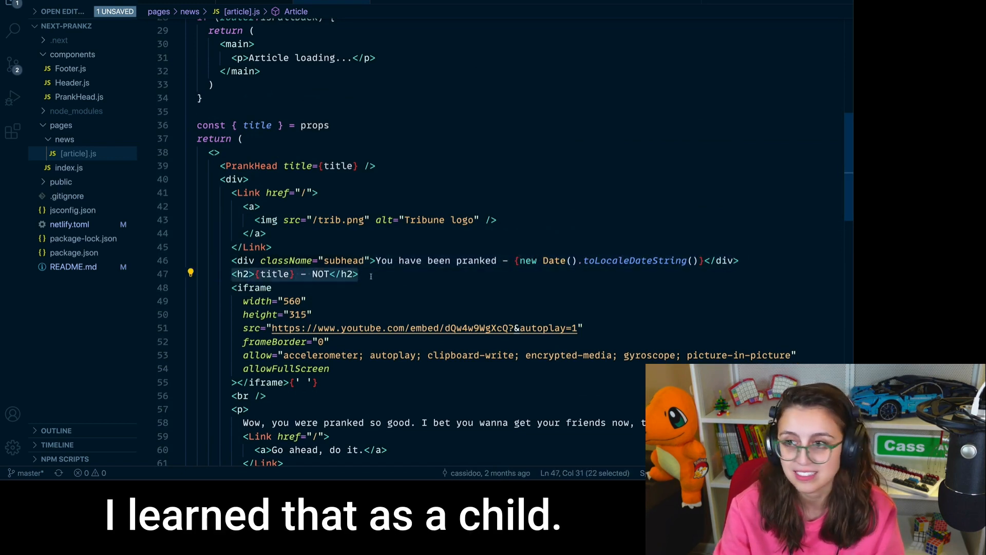
left_click(360, 273)
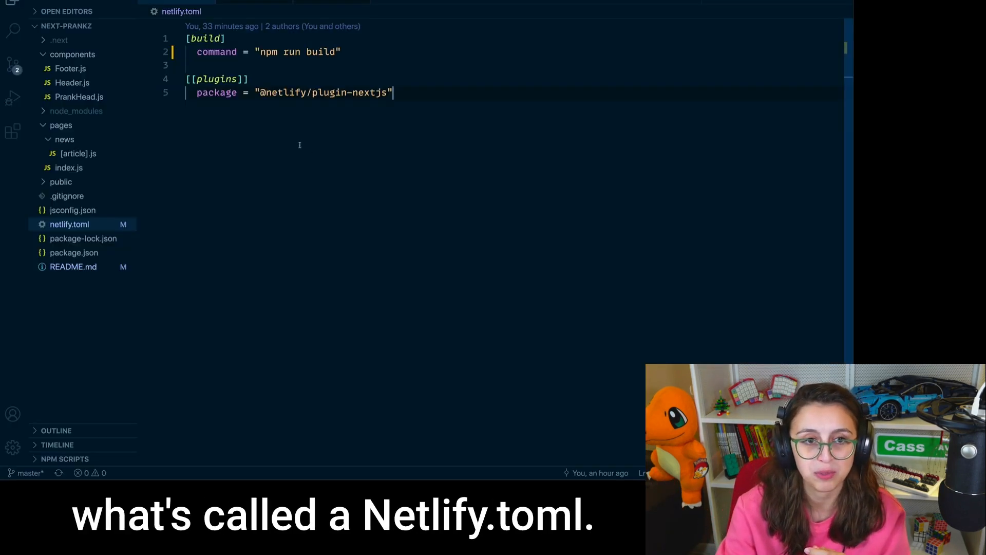
mouse_move(314, 218)
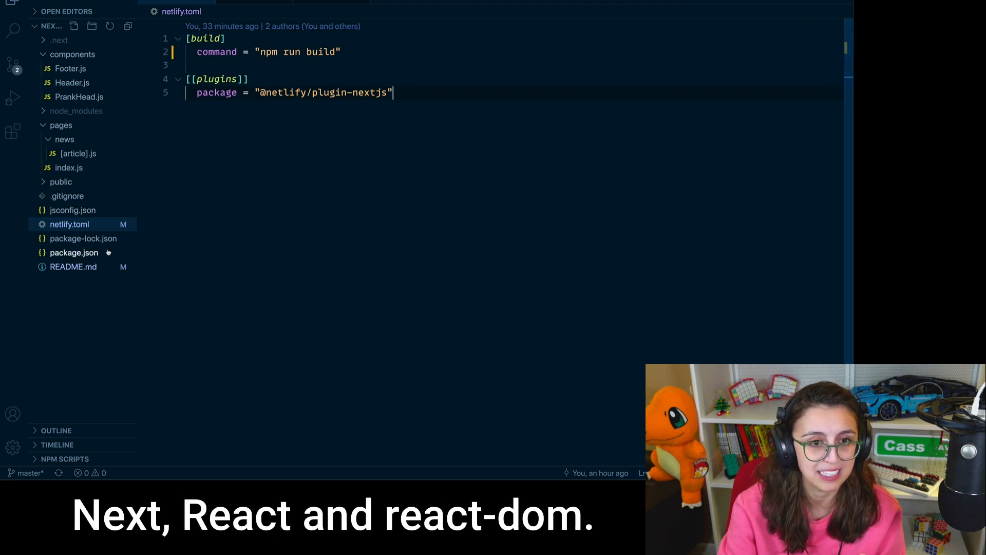
Browse package.json and netlify.toml, then land on the home page index.js.
left_click(73, 253)
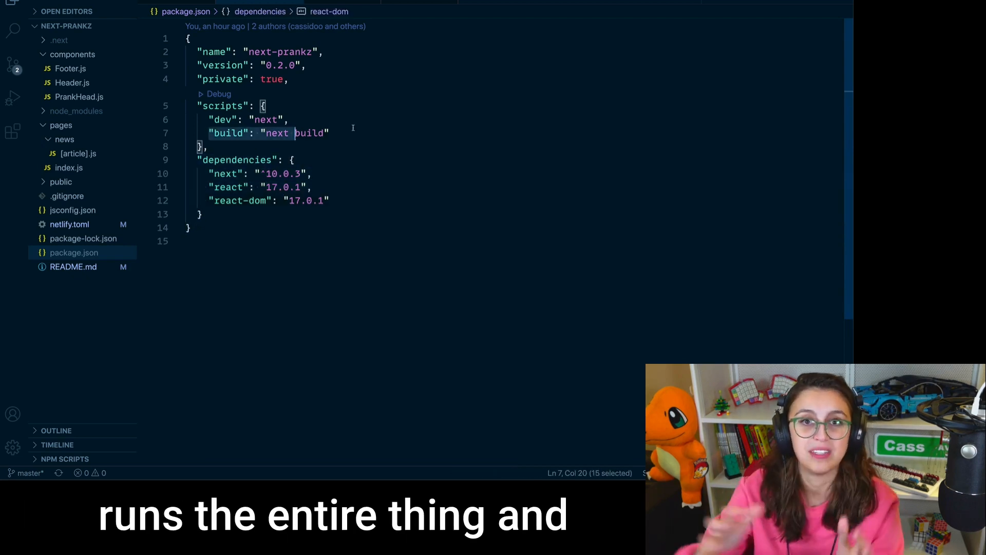
left_click(70, 224)
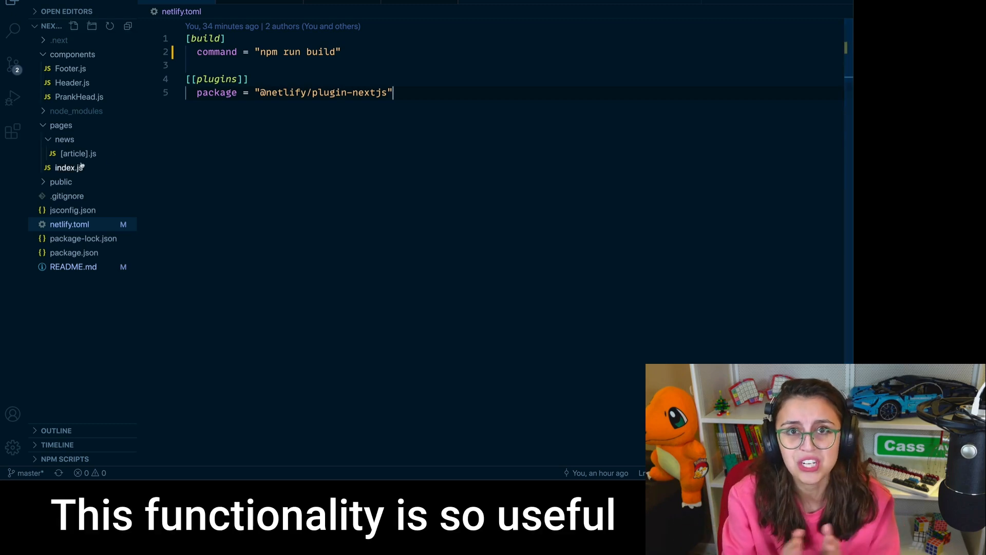
left_click(68, 168)
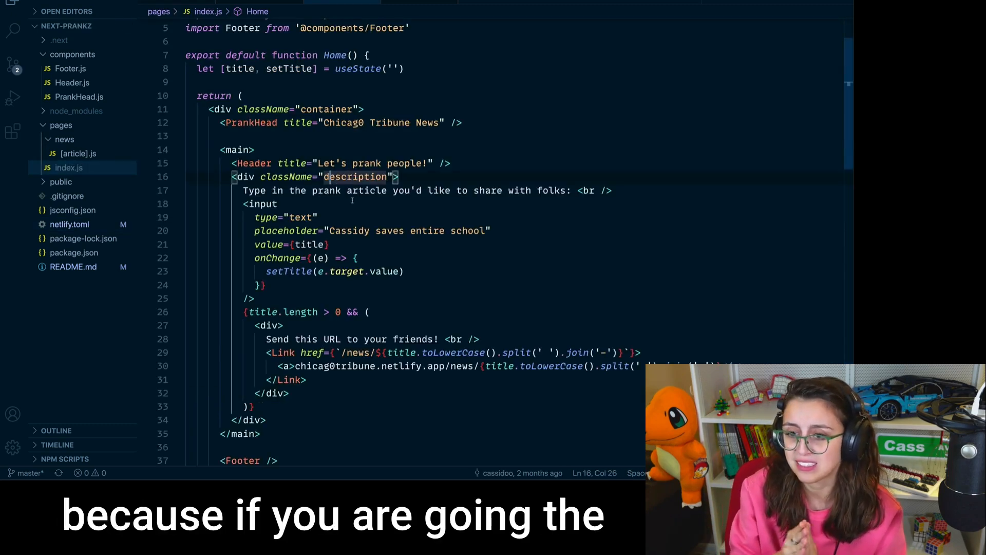